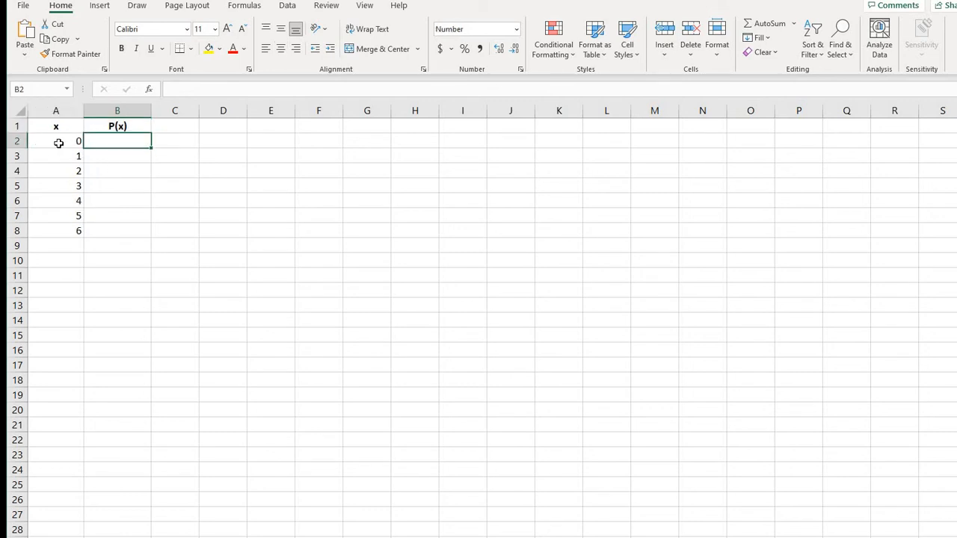
mouse_move(45, 141)
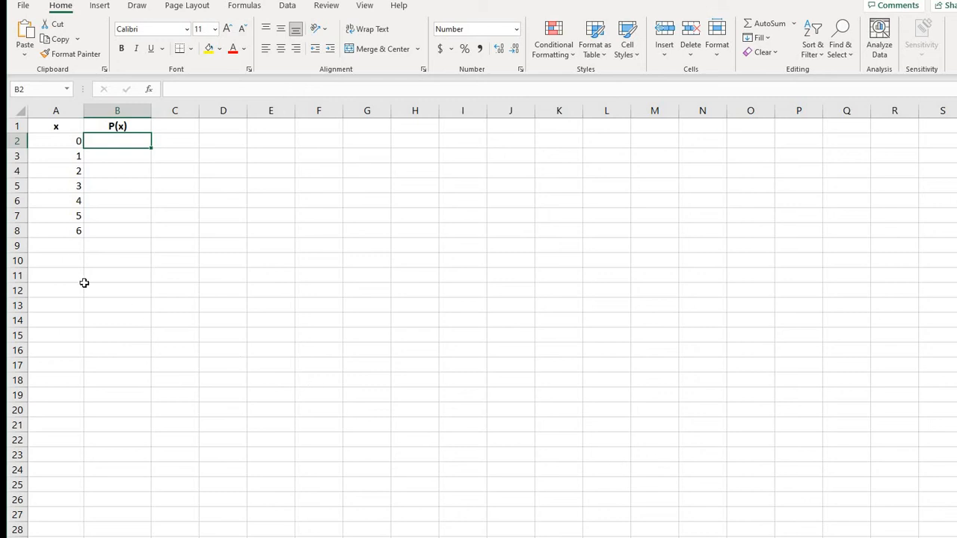
mouse_move(78, 225)
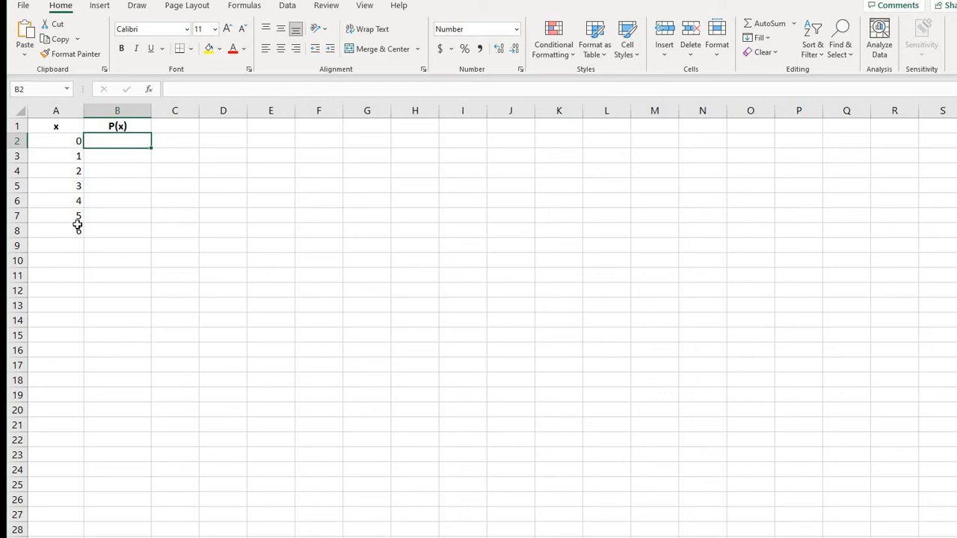
- Begin =BINOM.DIST in B2 with A2 as successes, 6 trials and probability 1/6
type("=bi")
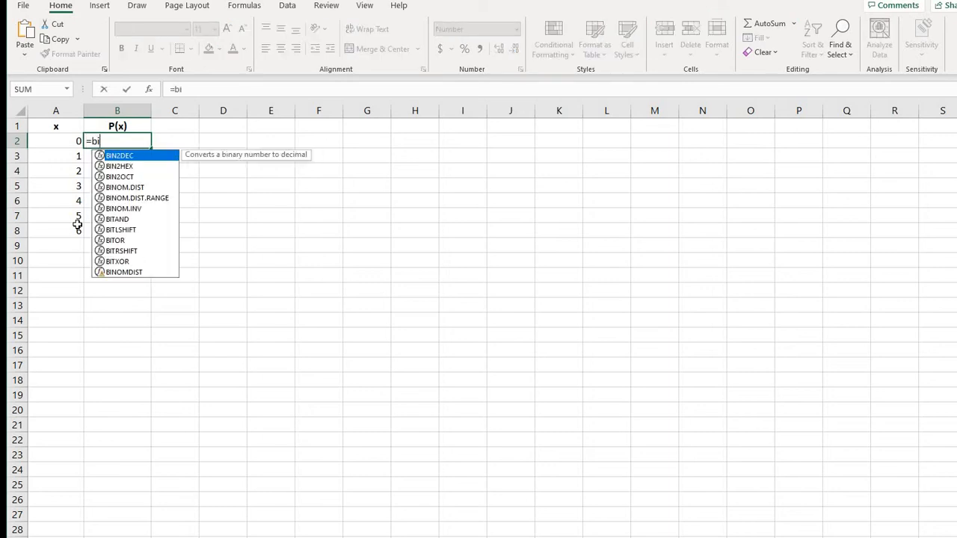
type("no")
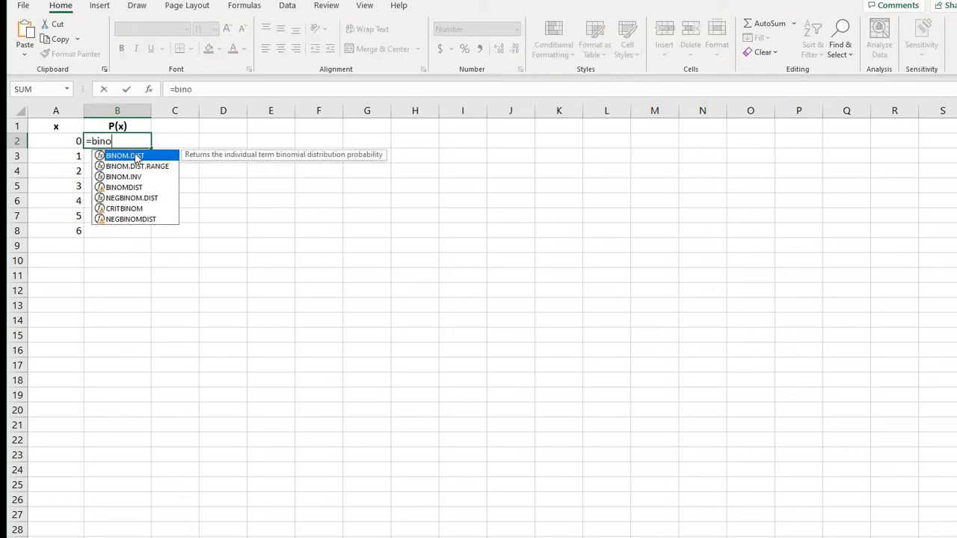
mouse_move(135, 155)
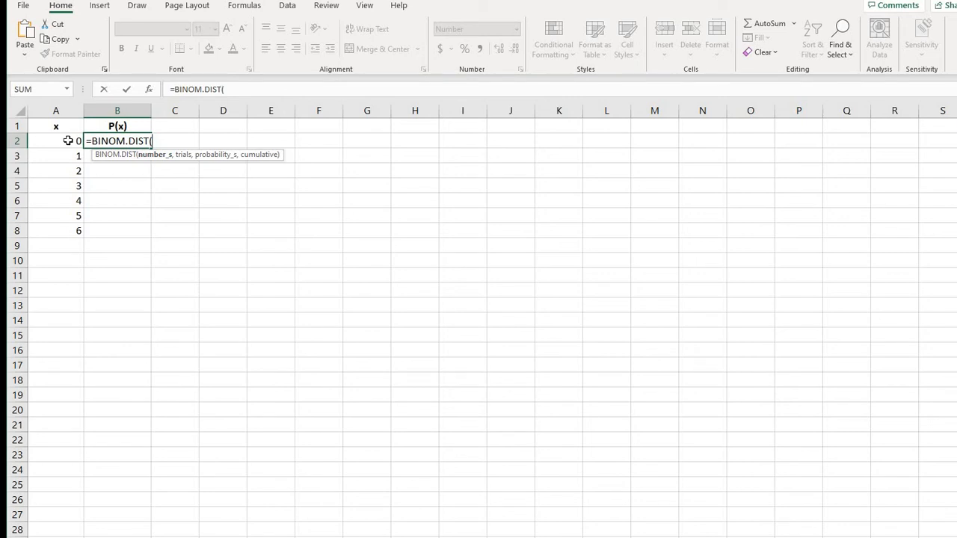
left_click(56, 141)
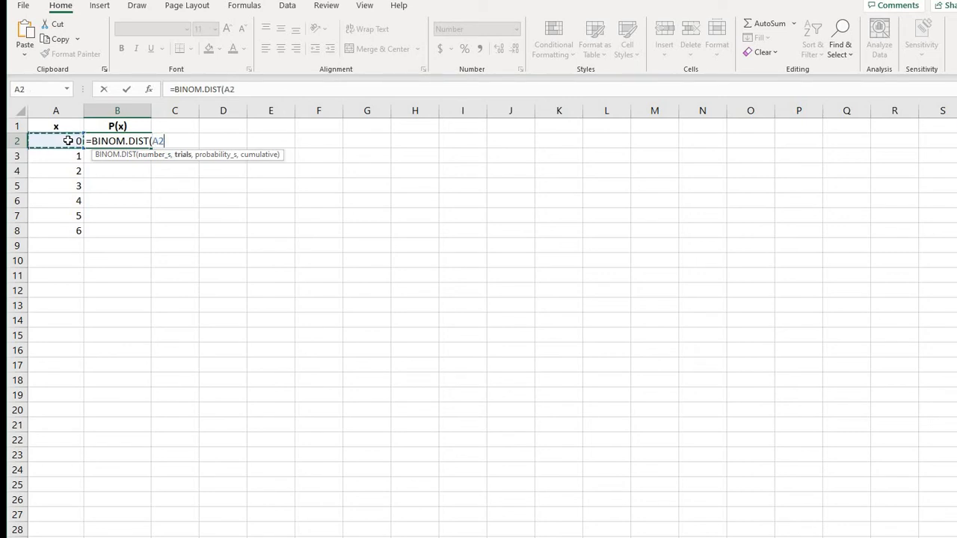
type(",")
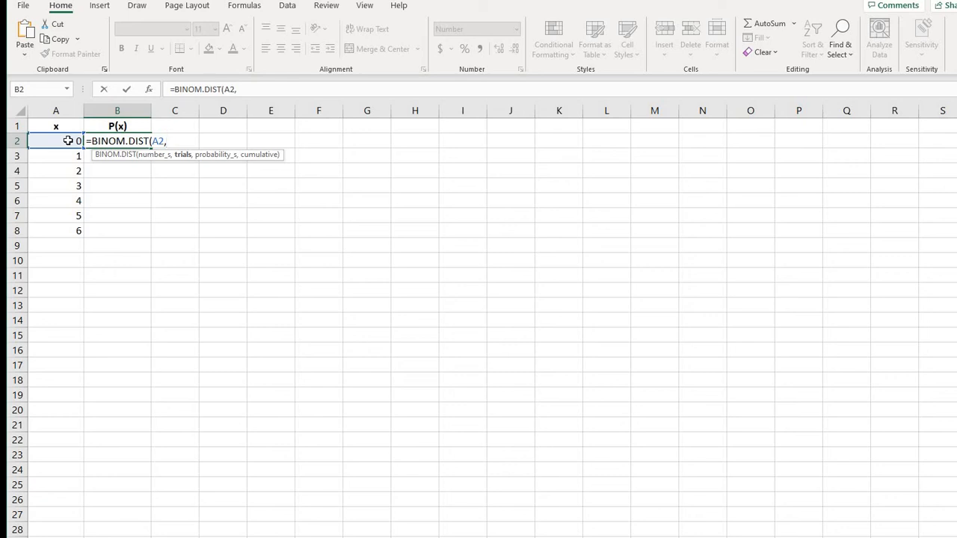
type("6")
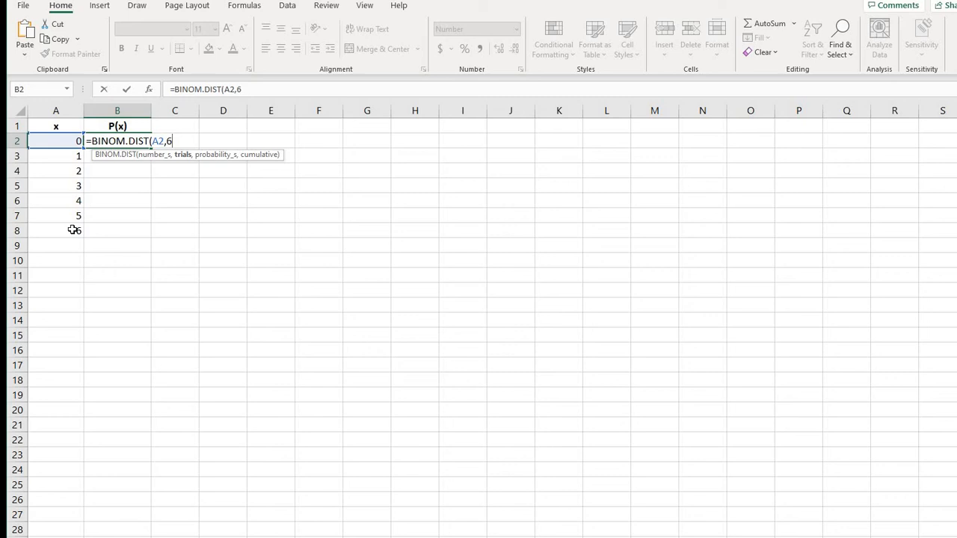
type(",")
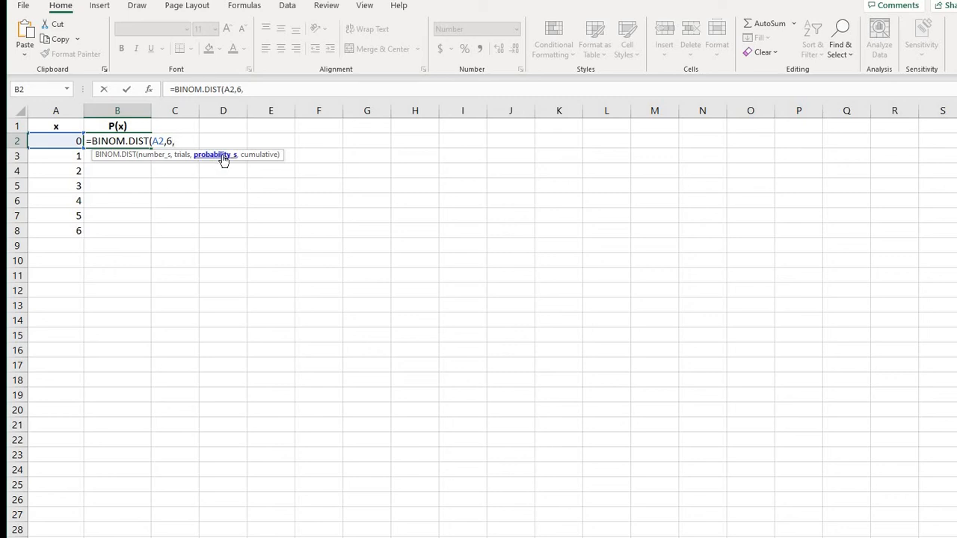
type("1/6")
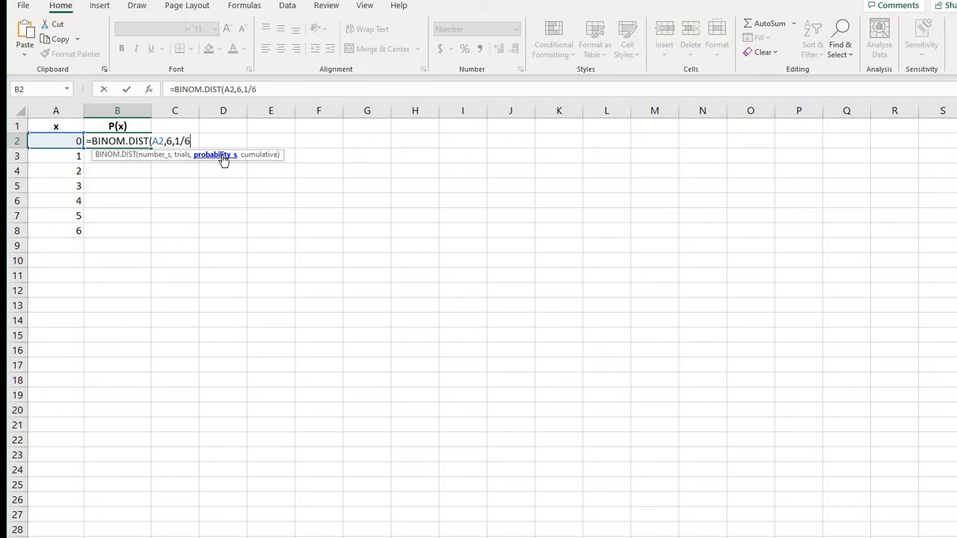
type(",")
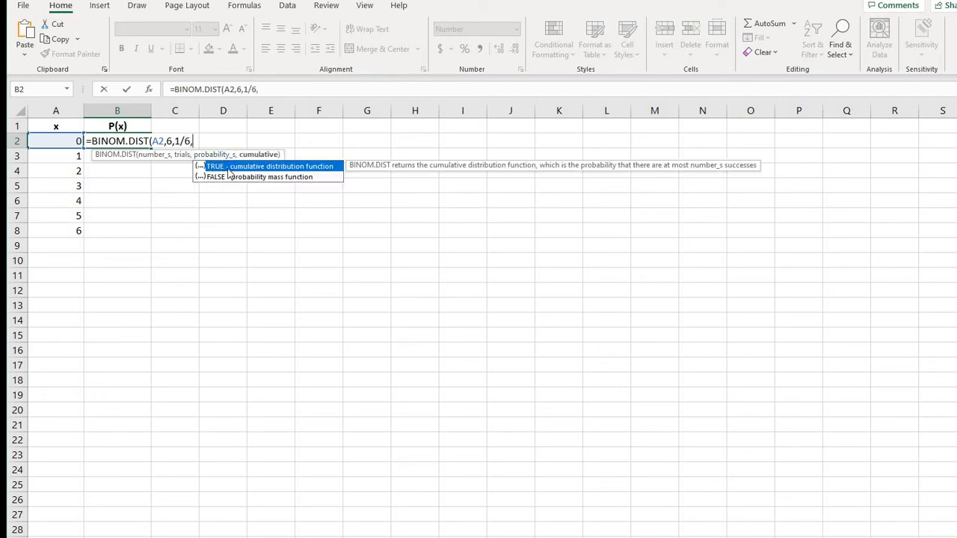
mouse_move(221, 183)
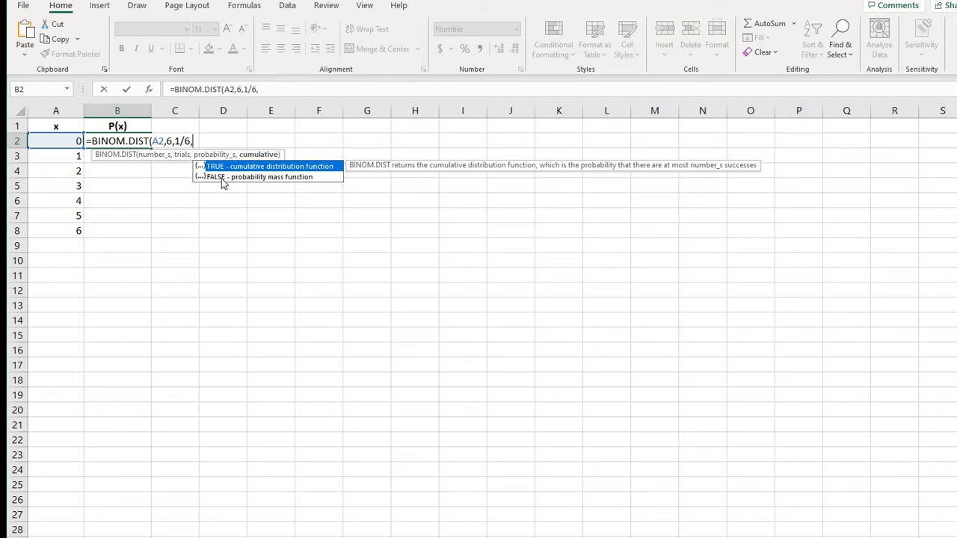
mouse_move(267, 184)
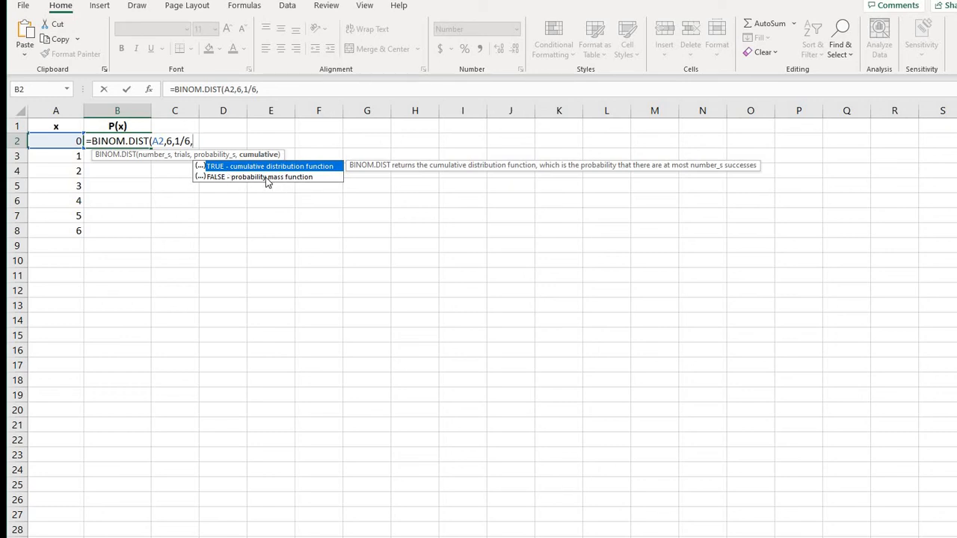
mouse_move(301, 186)
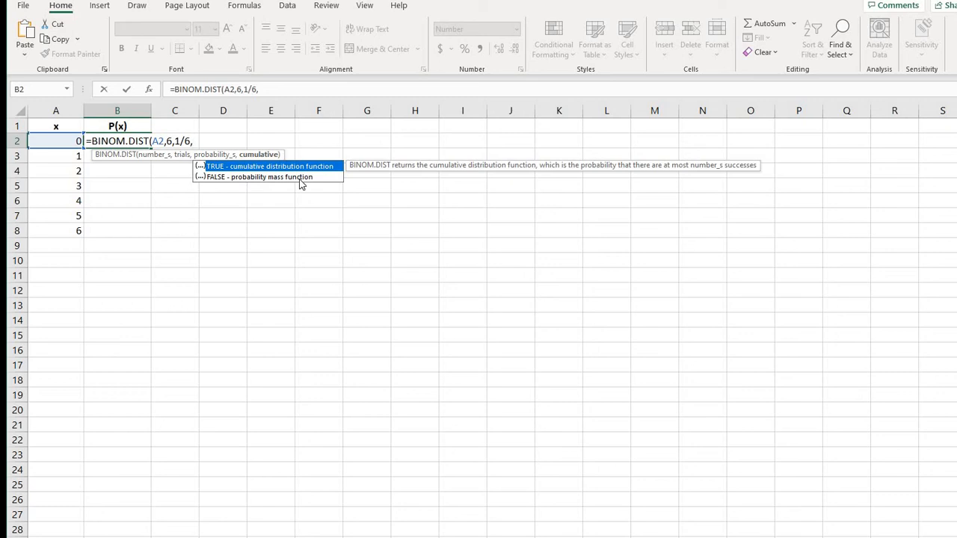
mouse_move(251, 184)
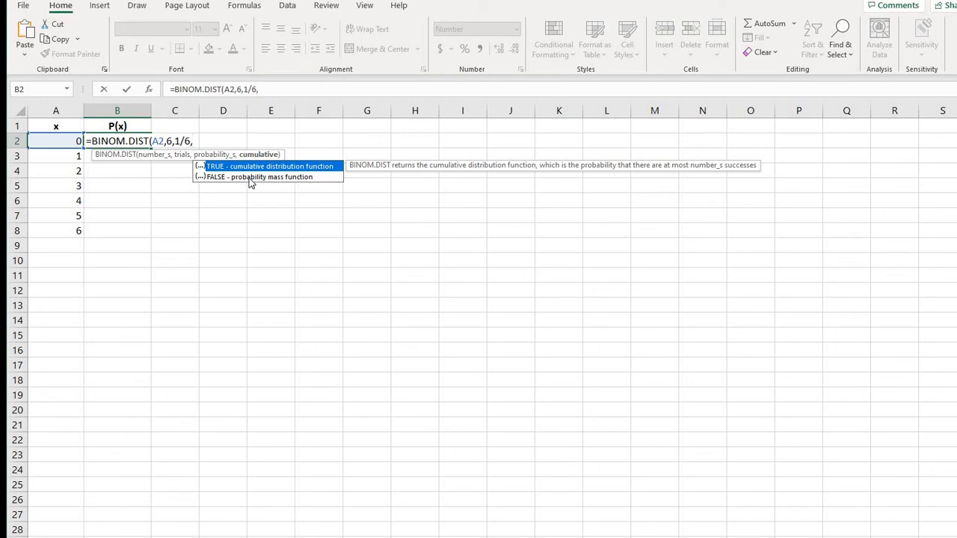
mouse_move(218, 181)
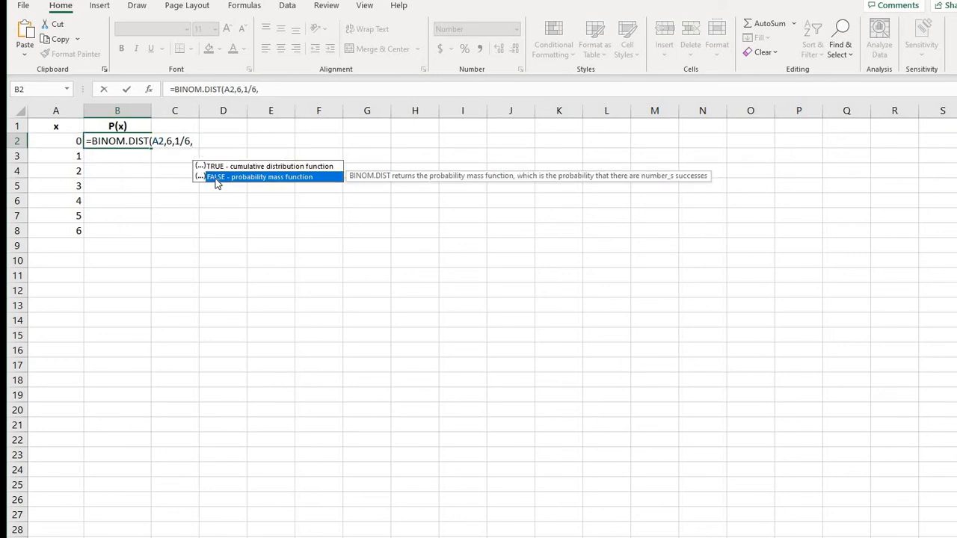
mouse_move(277, 173)
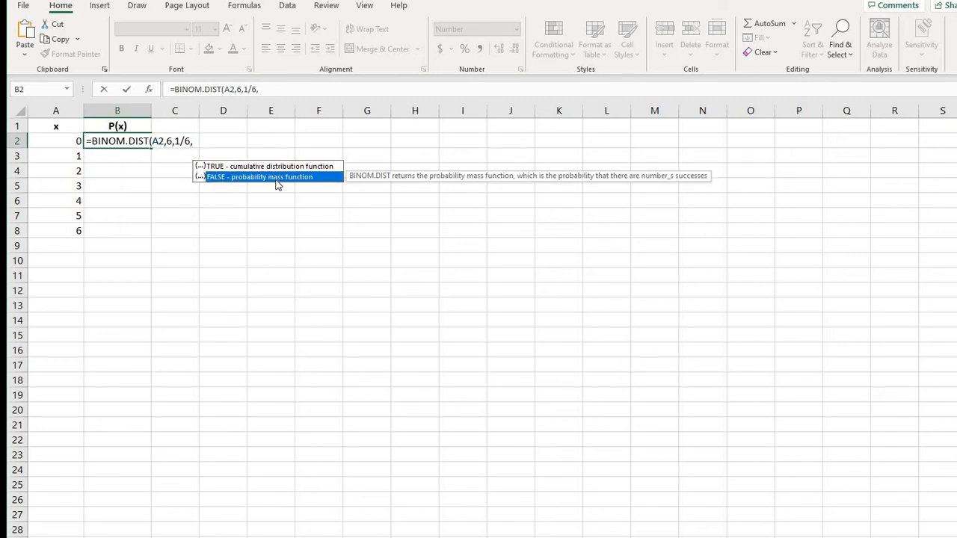
mouse_move(138, 157)
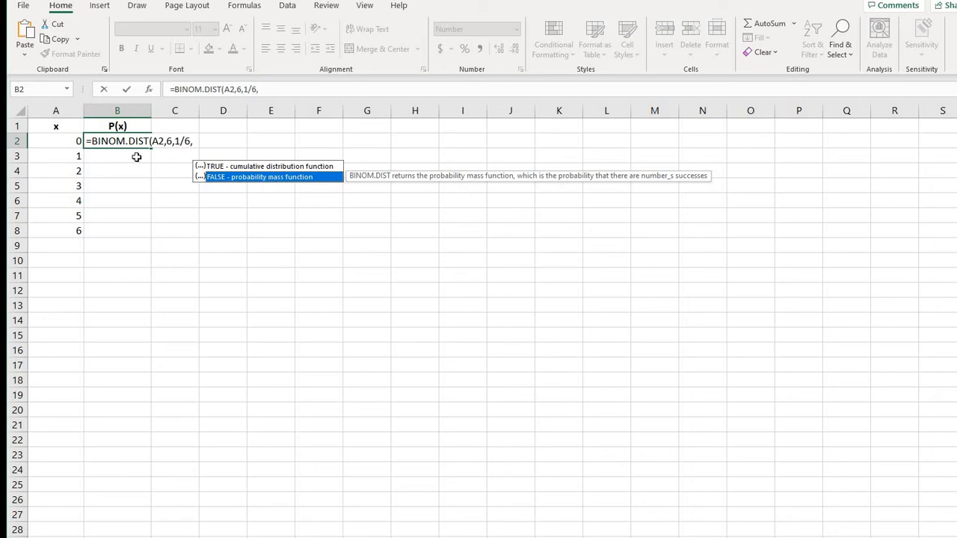
mouse_move(302, 173)
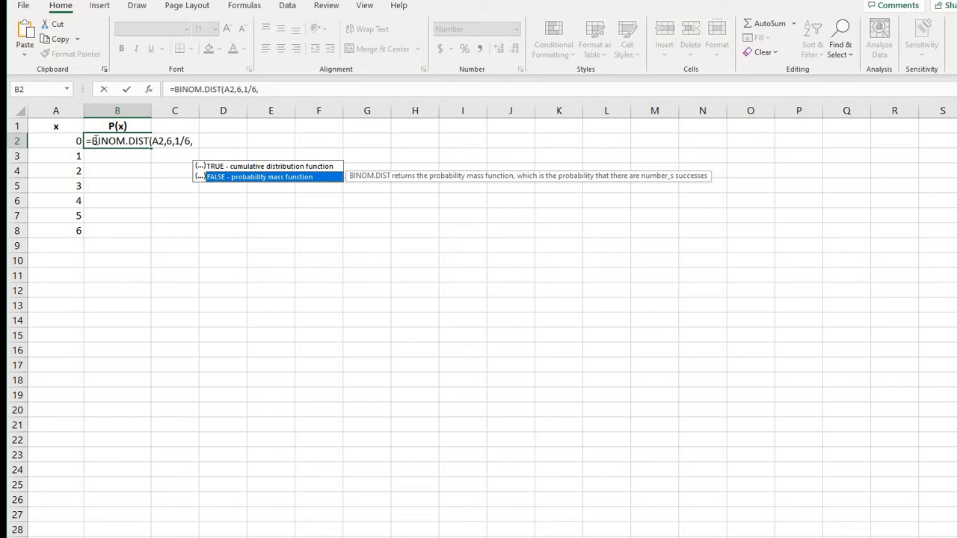
mouse_move(105, 238)
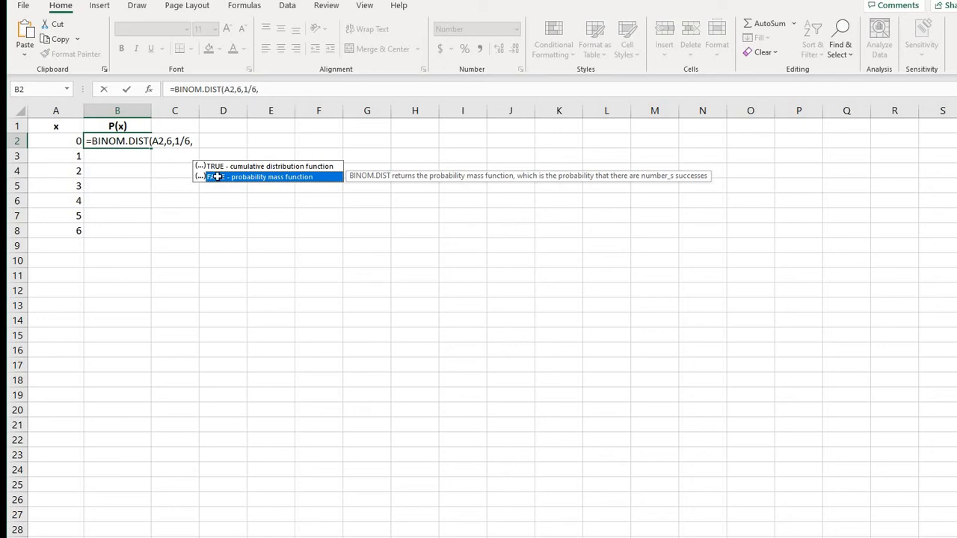
- Complete the B2 formula as non-cumulative (FALSE), returning about 0.3349 for x = 0
type("FALSE")
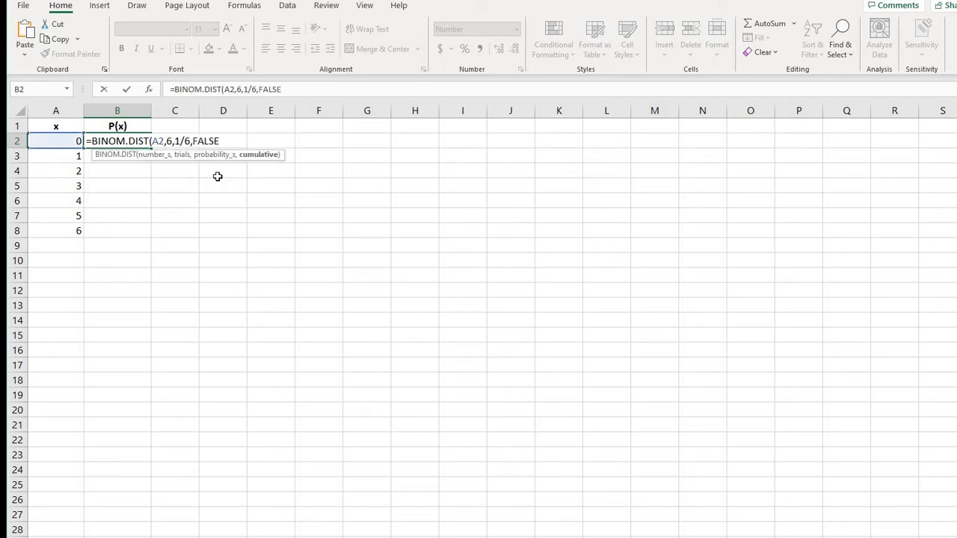
type(")")
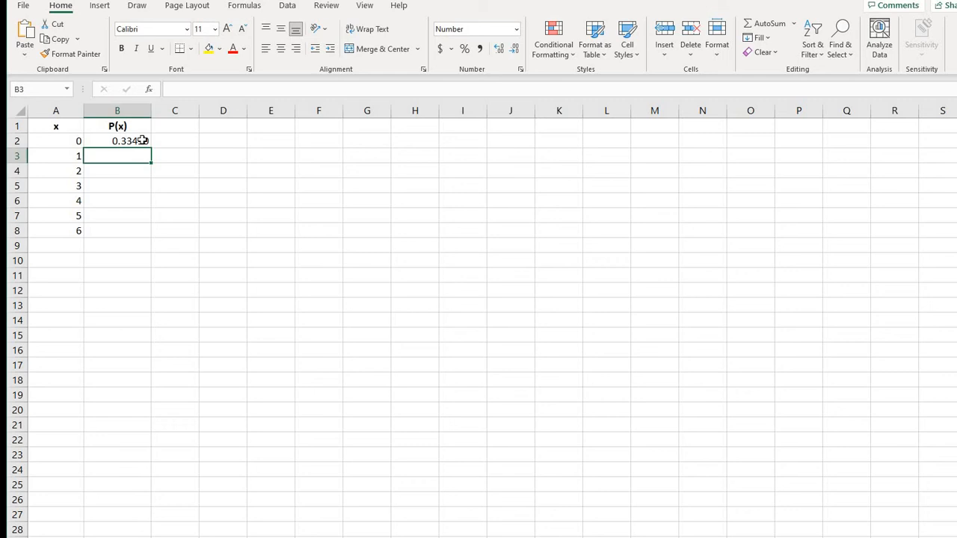
- Copy the B2 probability formula down to B8 and check the copied formula for x = 3
left_click(116, 141)
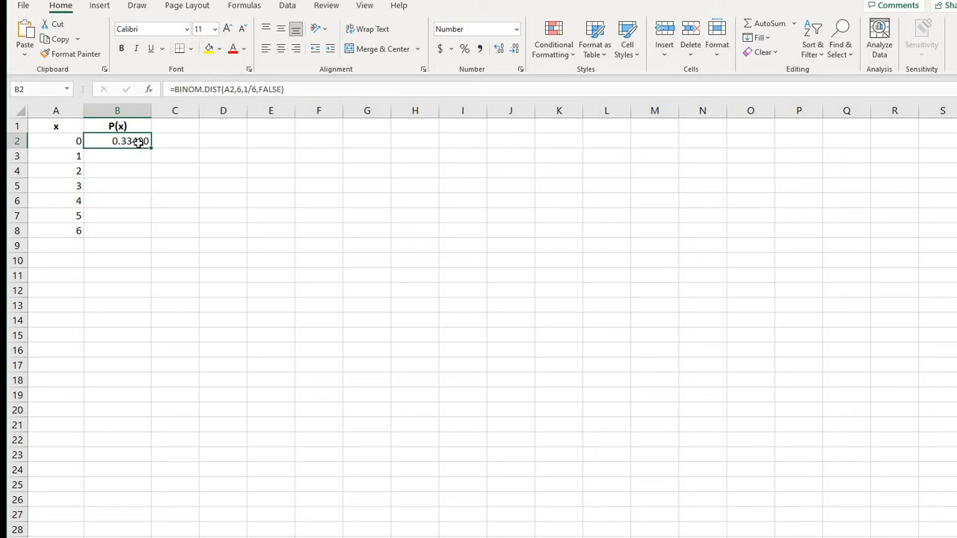
mouse_move(150, 179)
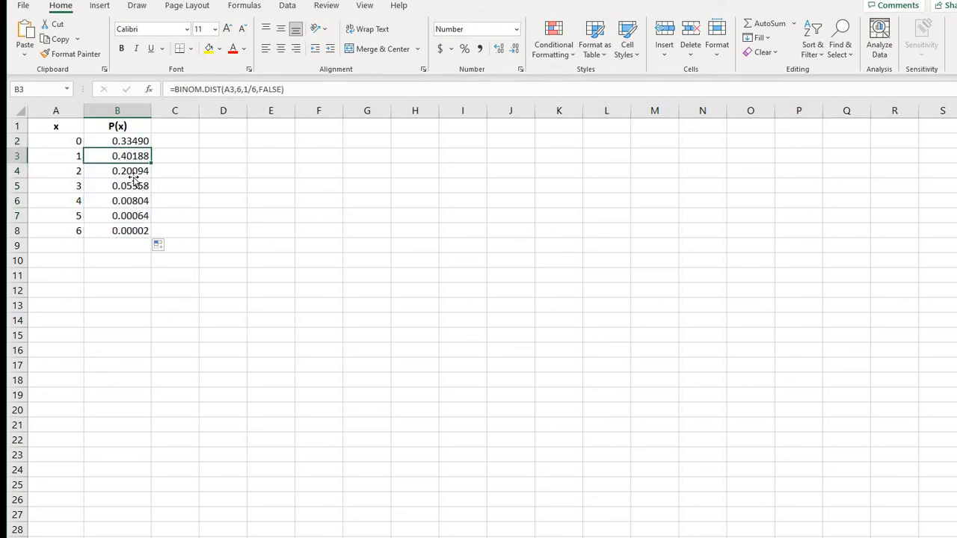
left_click(116, 186)
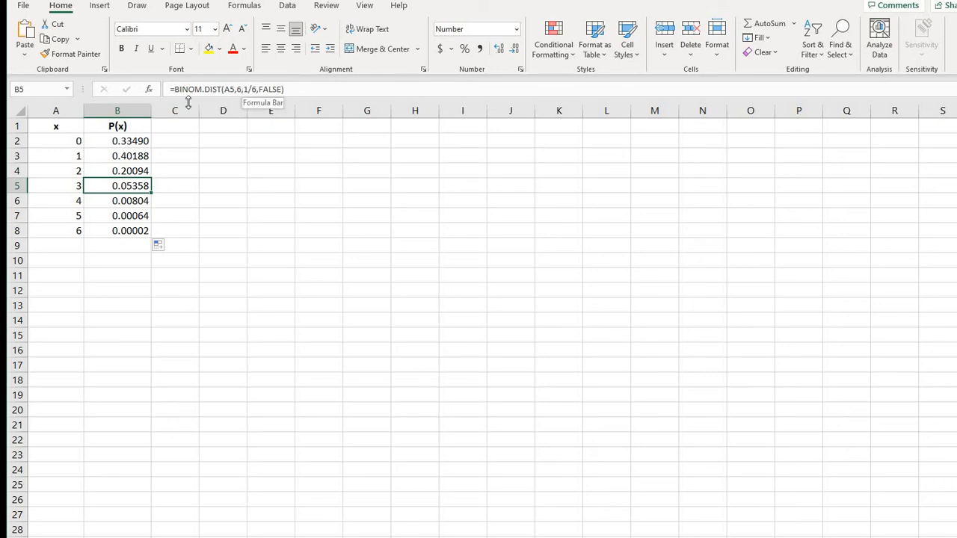
mouse_move(154, 230)
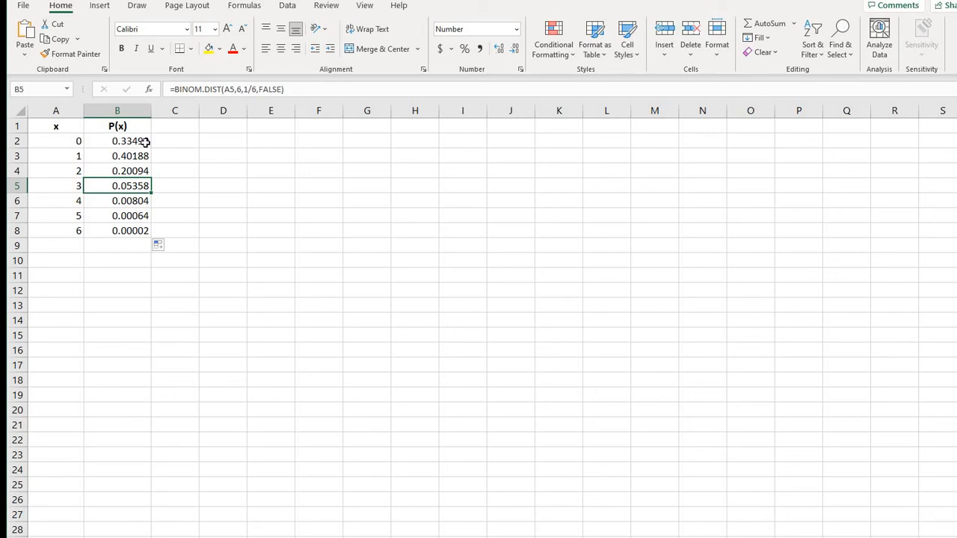
left_click(116, 140)
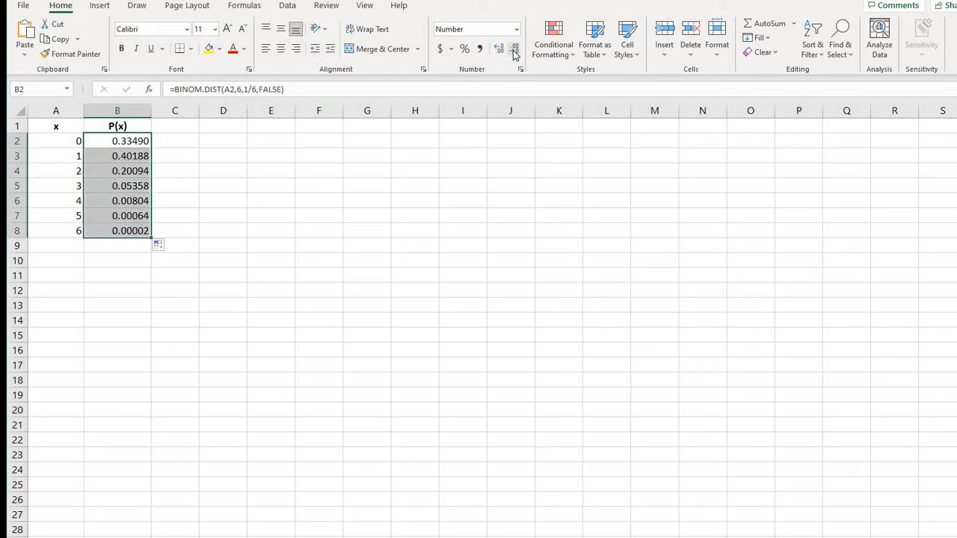
left_click(514, 48)
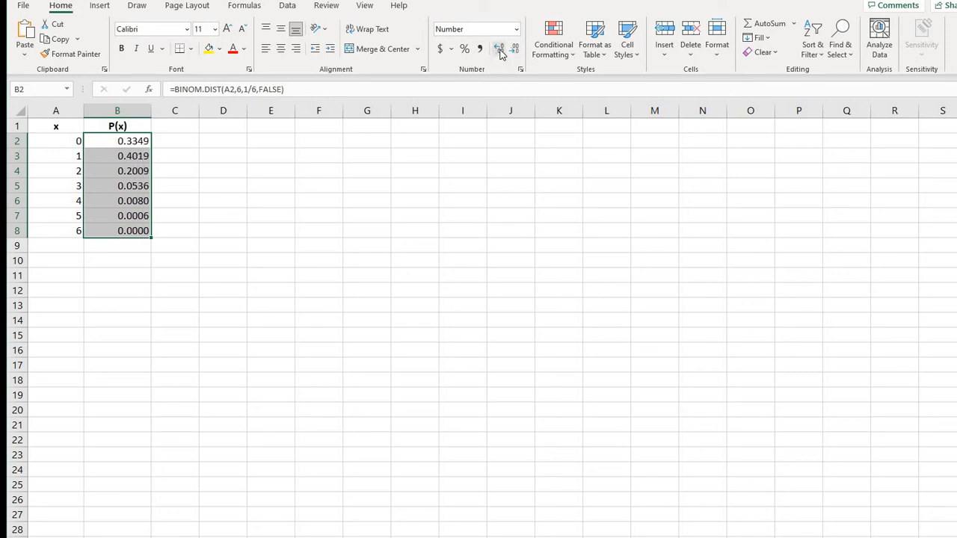
left_click(500, 49)
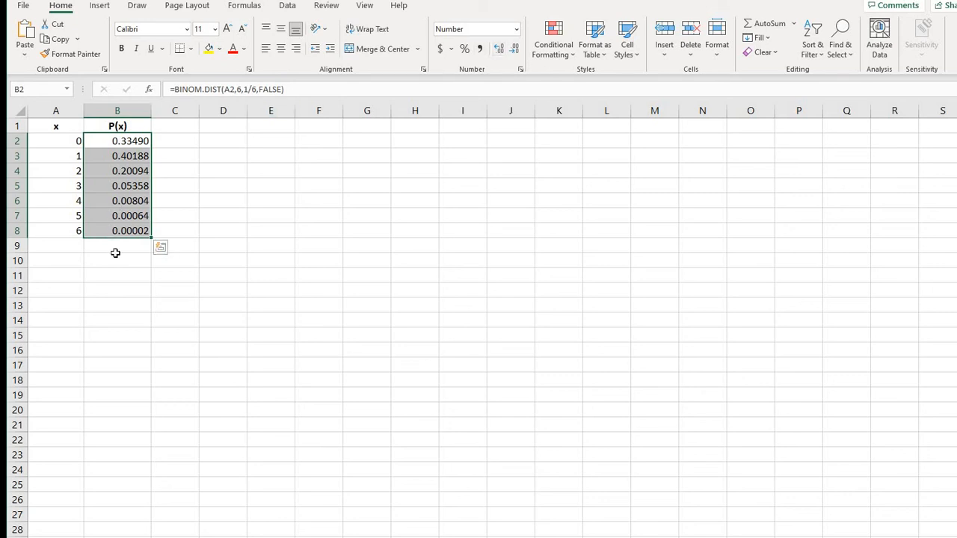
mouse_move(157, 266)
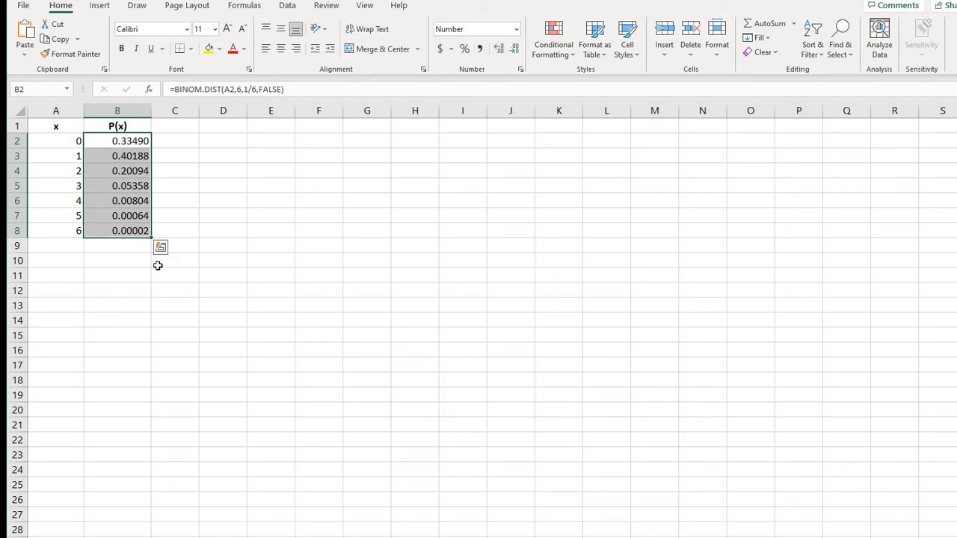
left_click(223, 260)
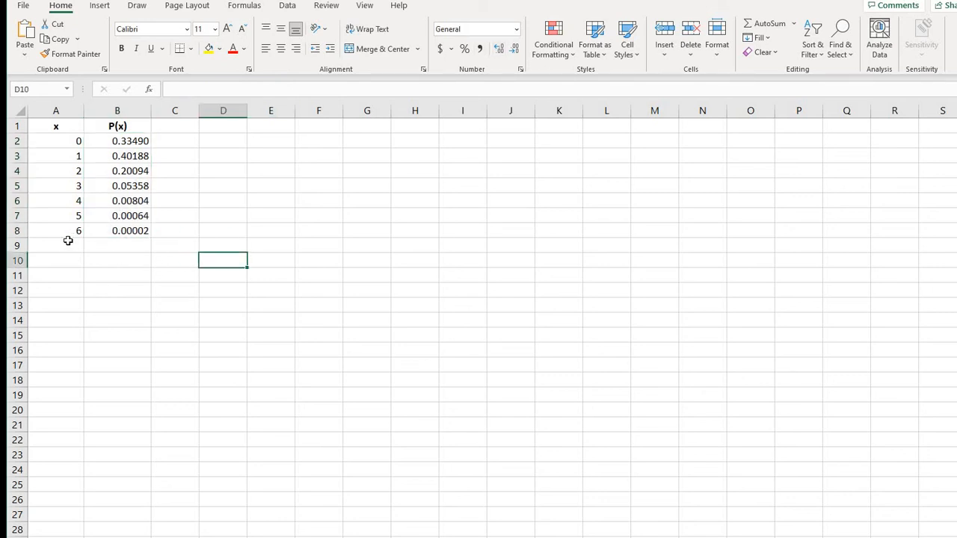
mouse_move(422, 242)
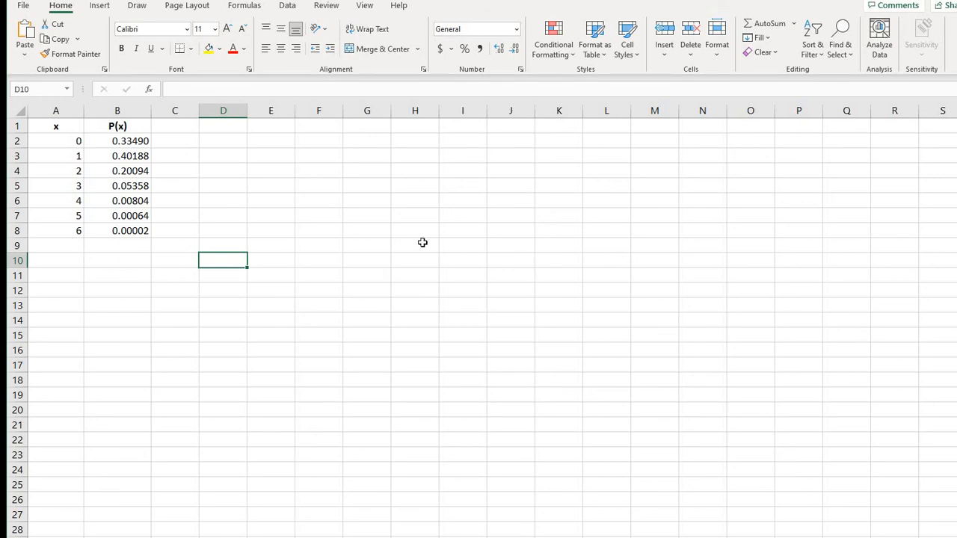
mouse_move(135, 242)
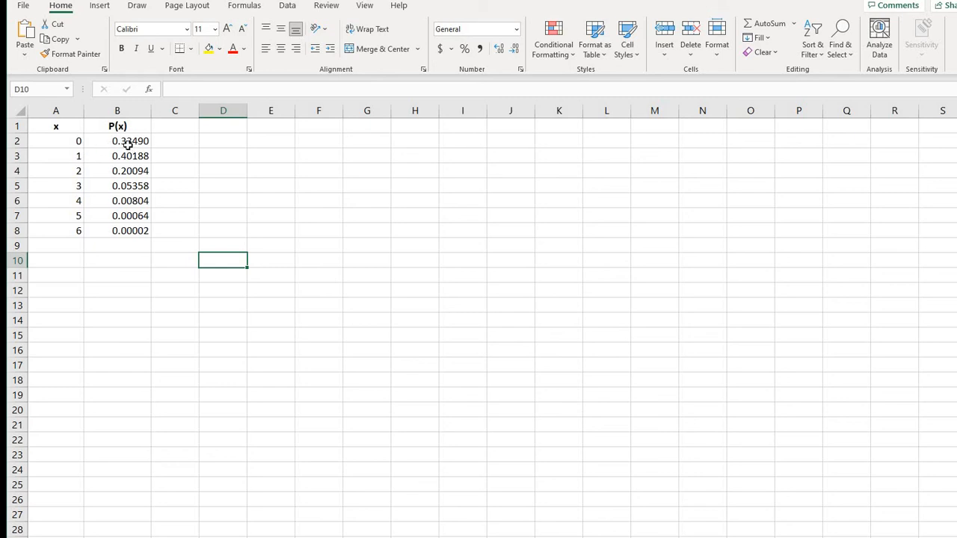
mouse_move(86, 213)
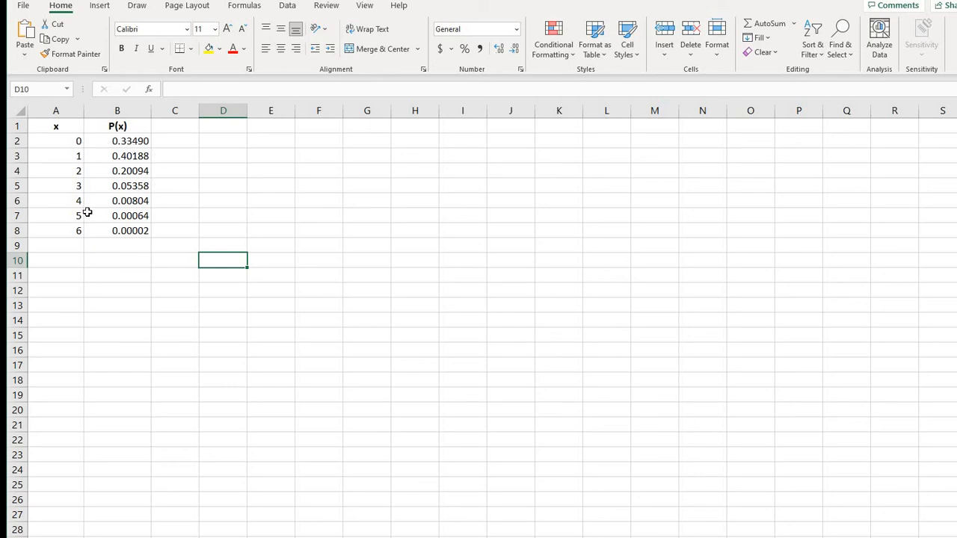
mouse_move(149, 245)
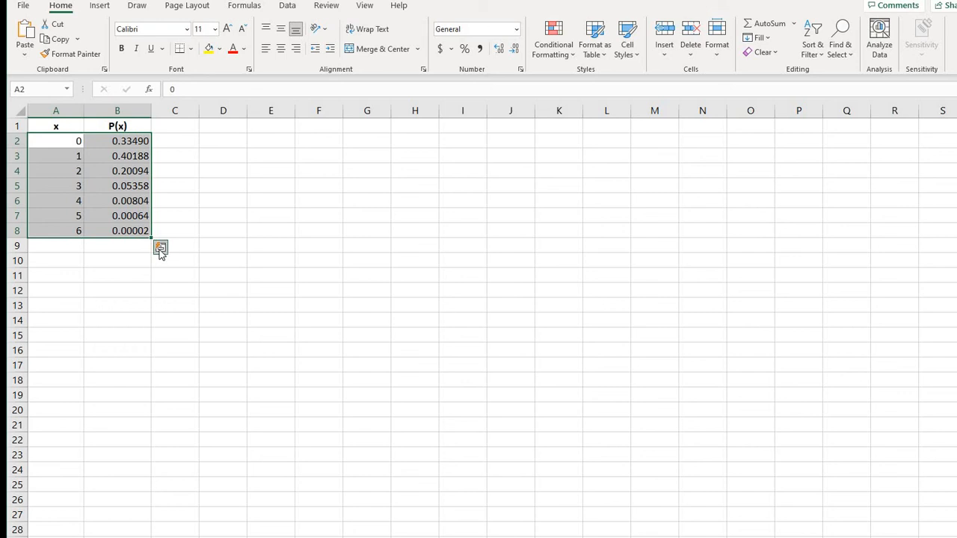
- From Quick Analysis, reach the All Charts gallery previewing P(x) as a clustered column chart
left_click(162, 248)
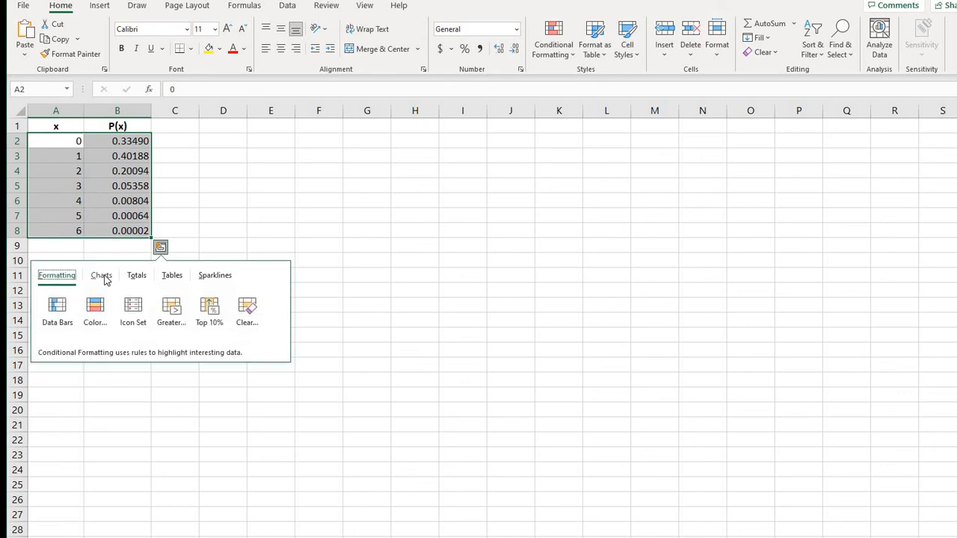
left_click(102, 275)
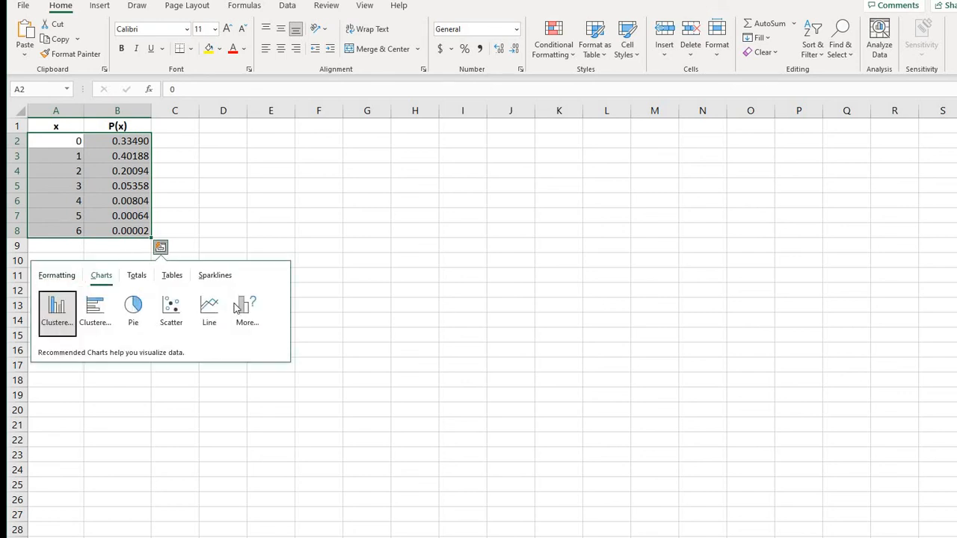
left_click(246, 310)
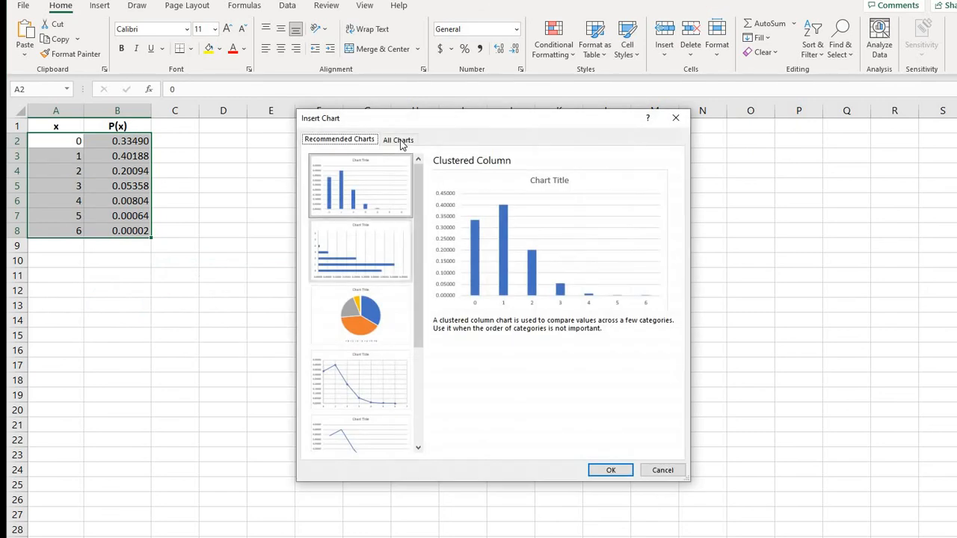
left_click(397, 140)
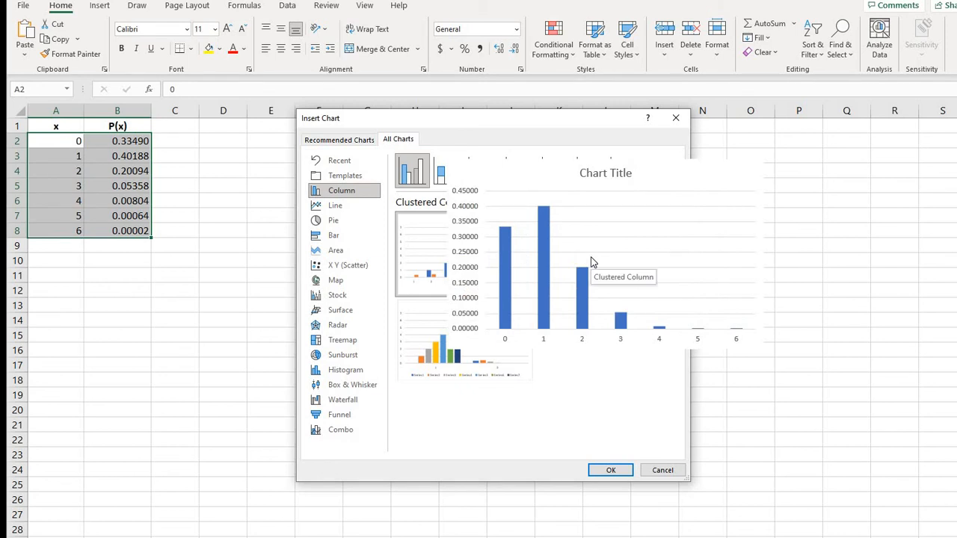
mouse_move(574, 266)
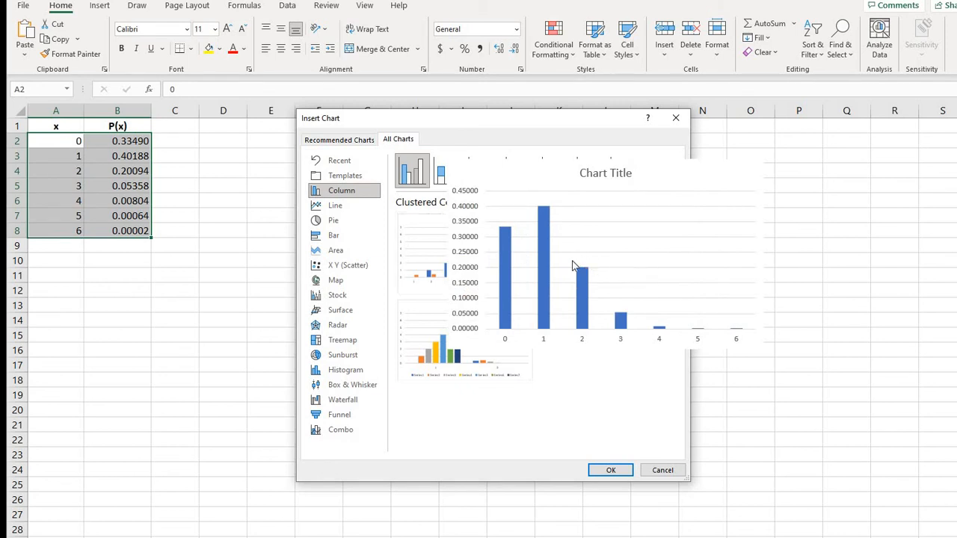
- Insert the clustered column chart and title its horizontal axis 'Number of Times a 5 was Rolled out of 6 trials'
left_click(610, 469)
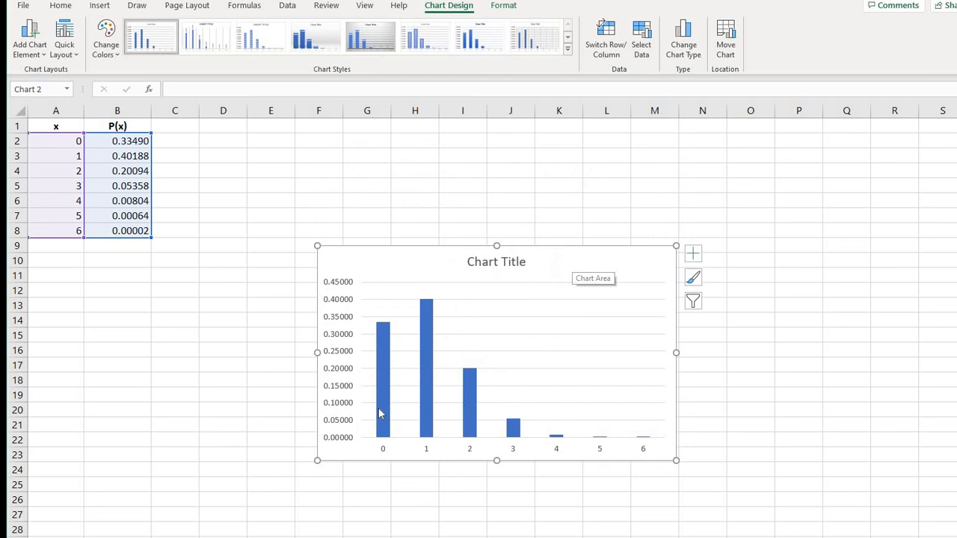
mouse_move(64, 37)
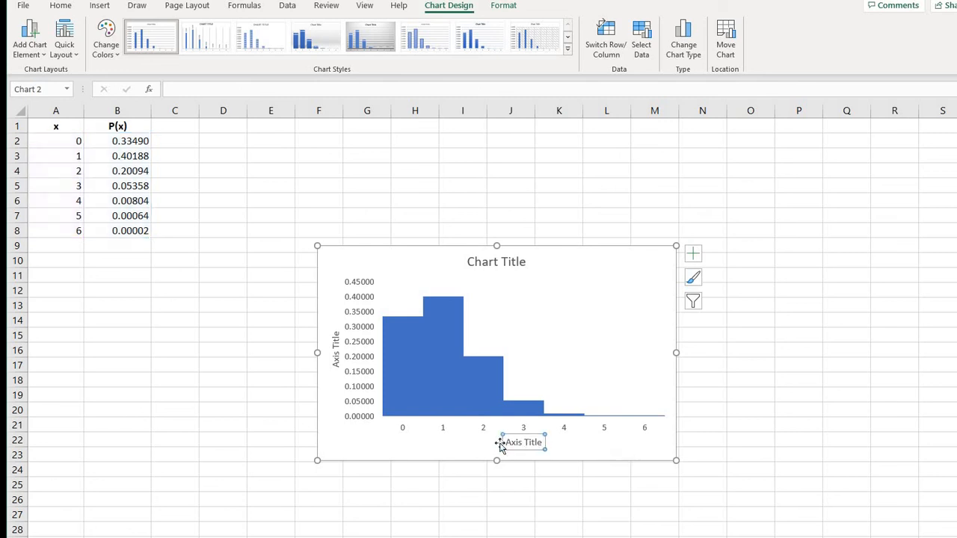
mouse_move(523, 443)
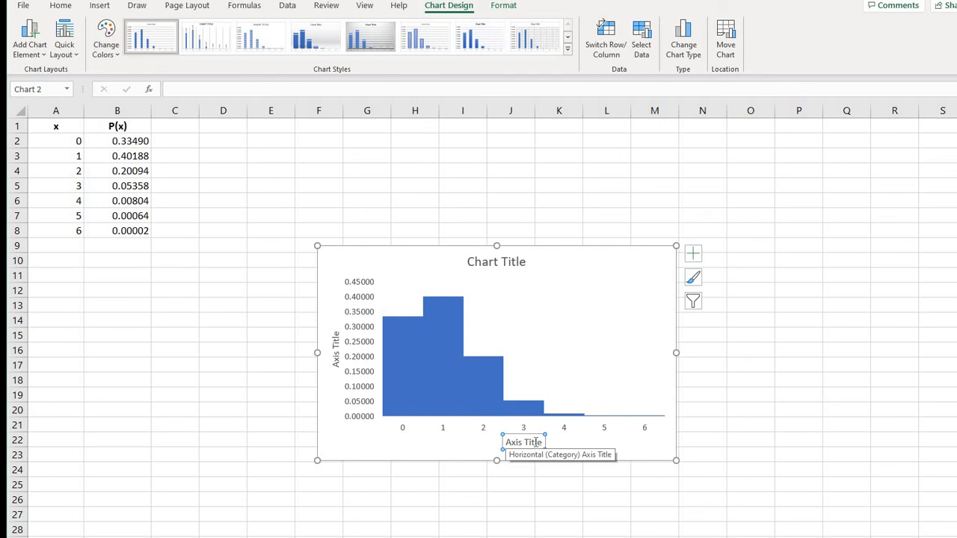
left_click(523, 443)
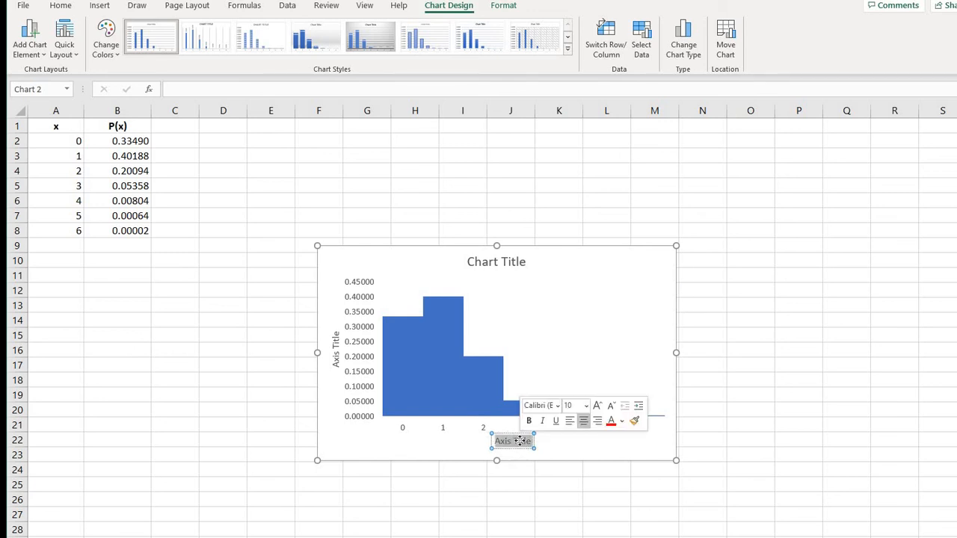
type("Number of")
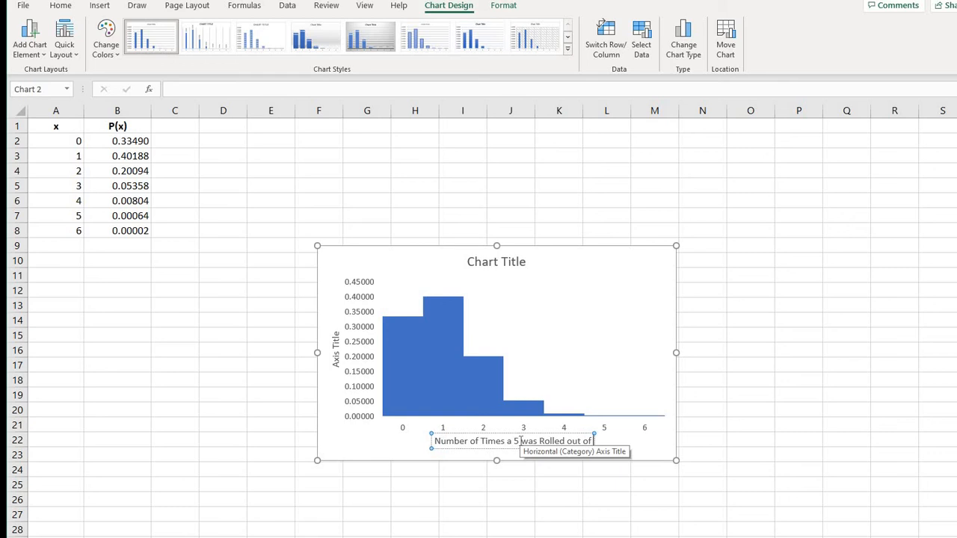
type("6")
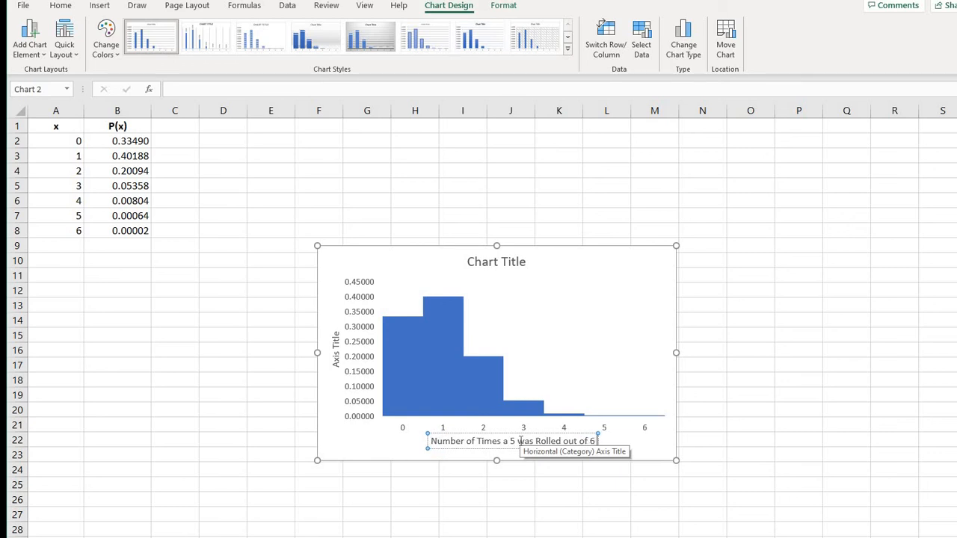
type("trials")
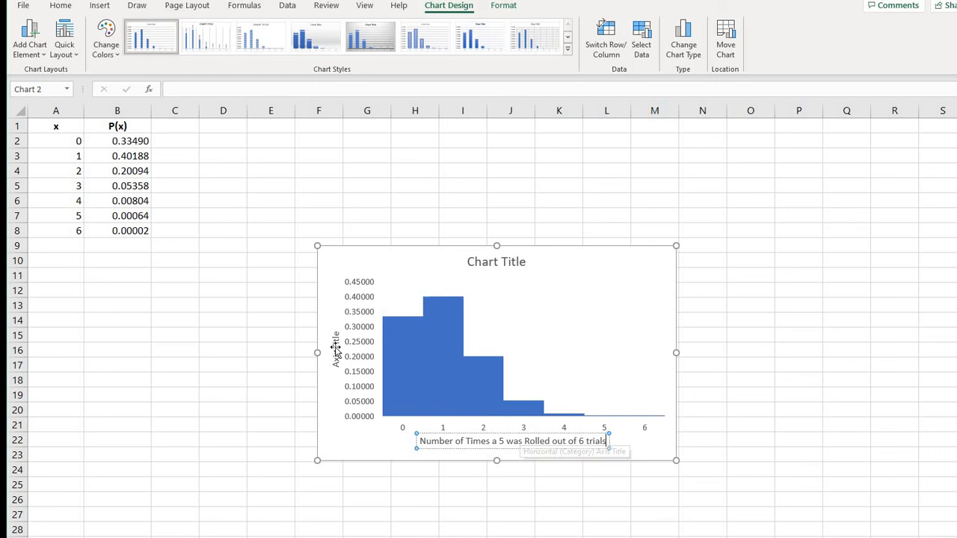
left_click(335, 352)
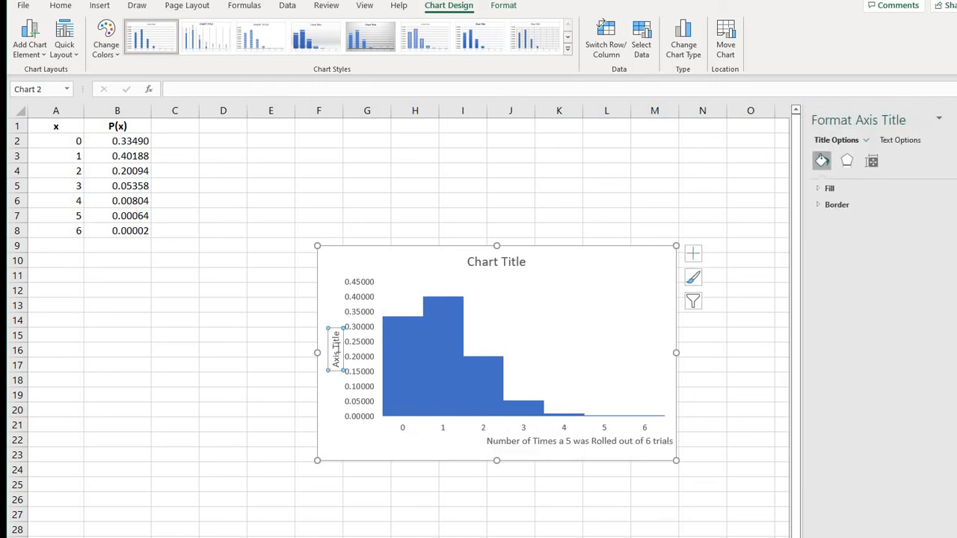
- Set the chart's vertical axis title to 'Probability'
right_click(335, 352)
type("Probability")
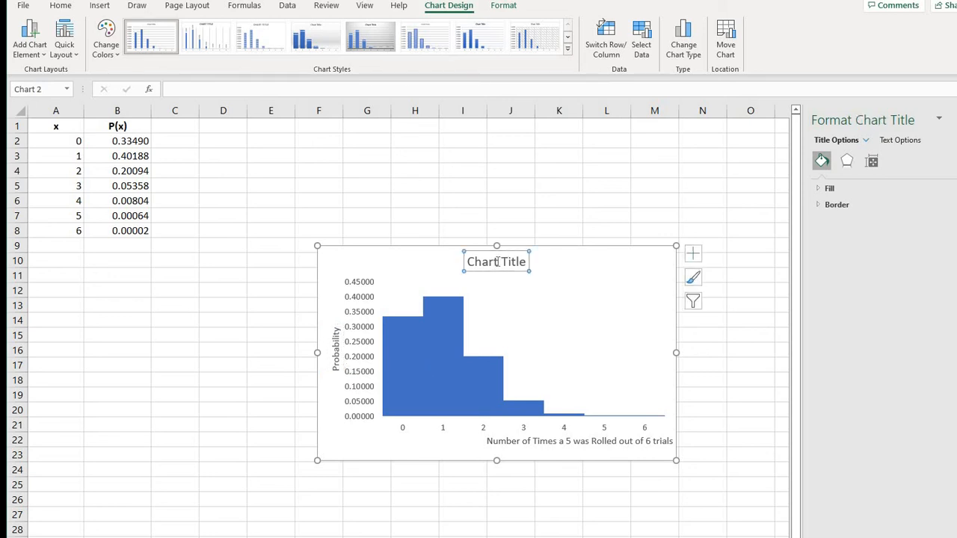
- Replace the placeholder chart title with 'Die Rolling Experiment'
left_click(496, 262)
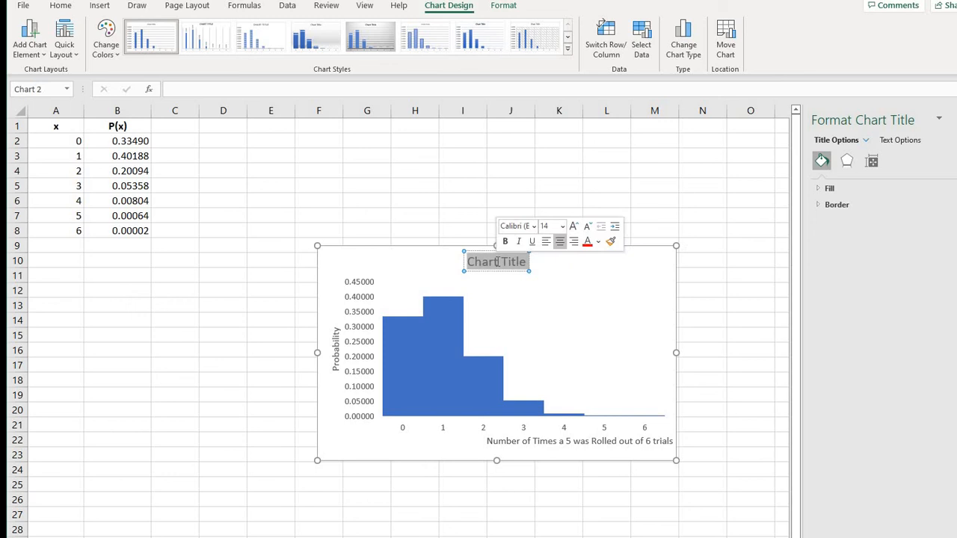
type("Die Roll")
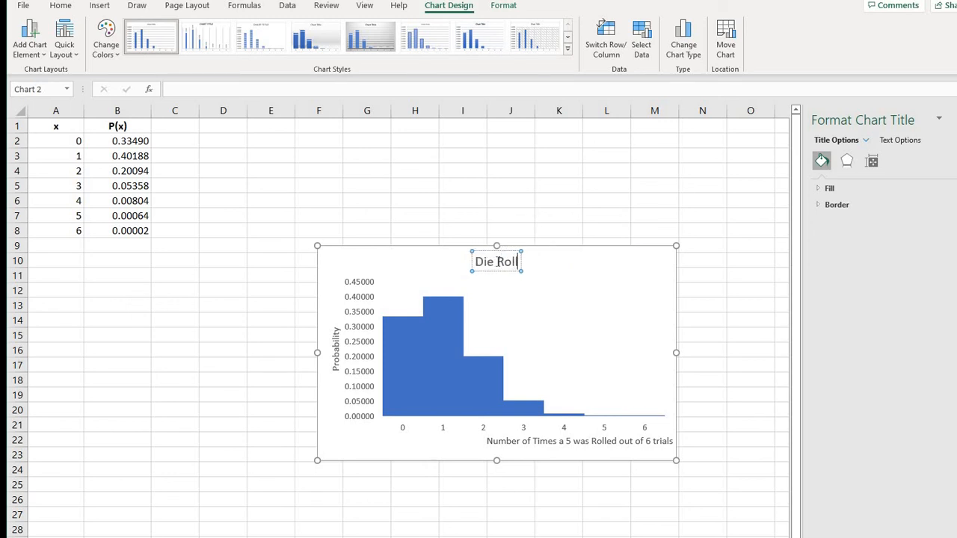
type("ling Experiment")
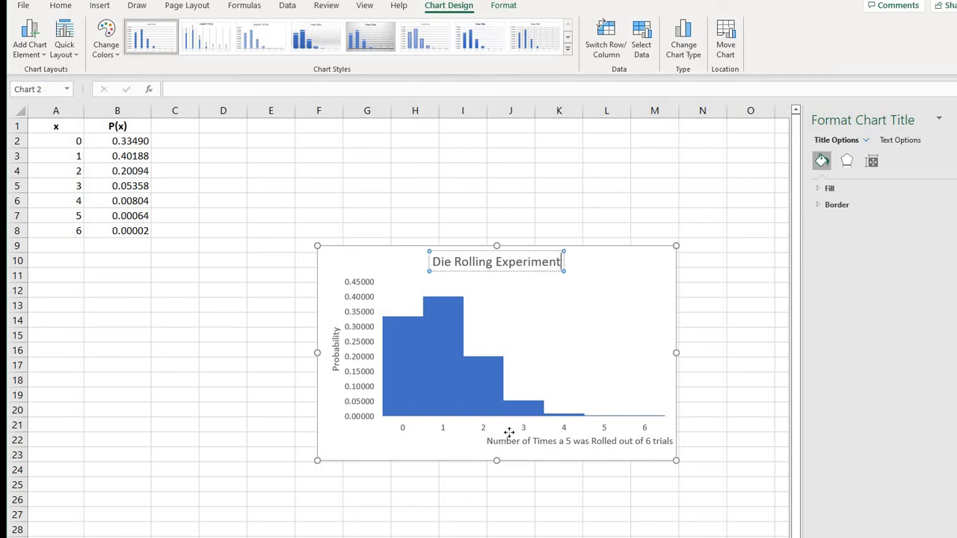
left_click(580, 439)
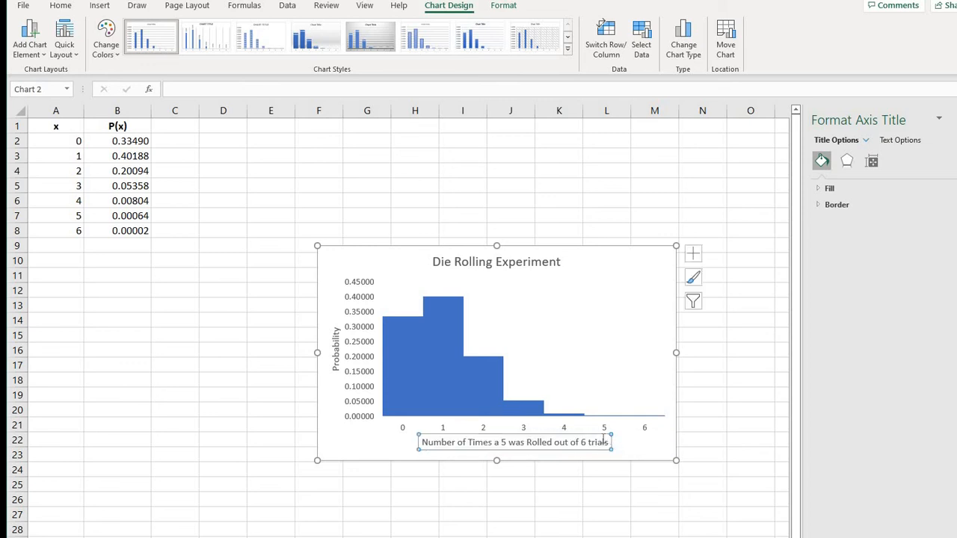
mouse_move(161, 168)
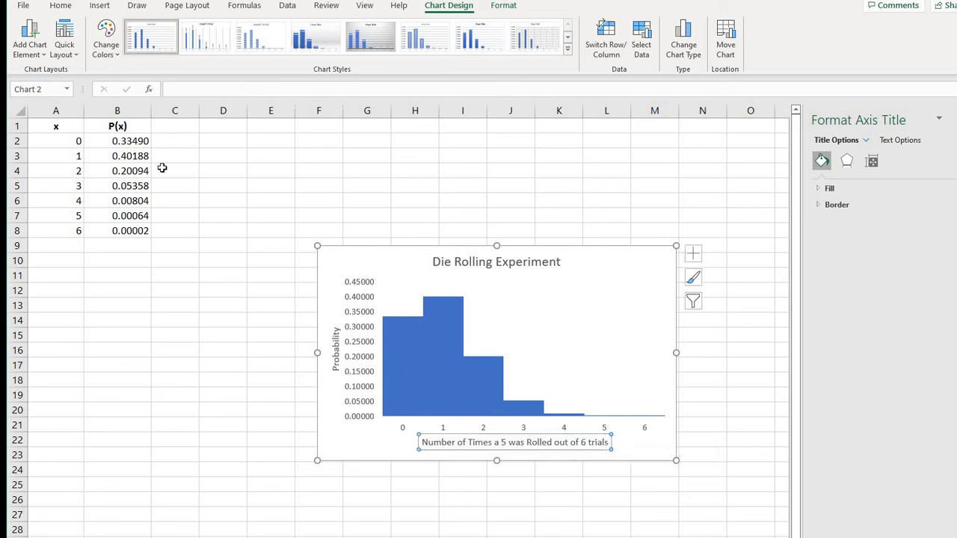
left_click_drag(55, 140, 116, 155)
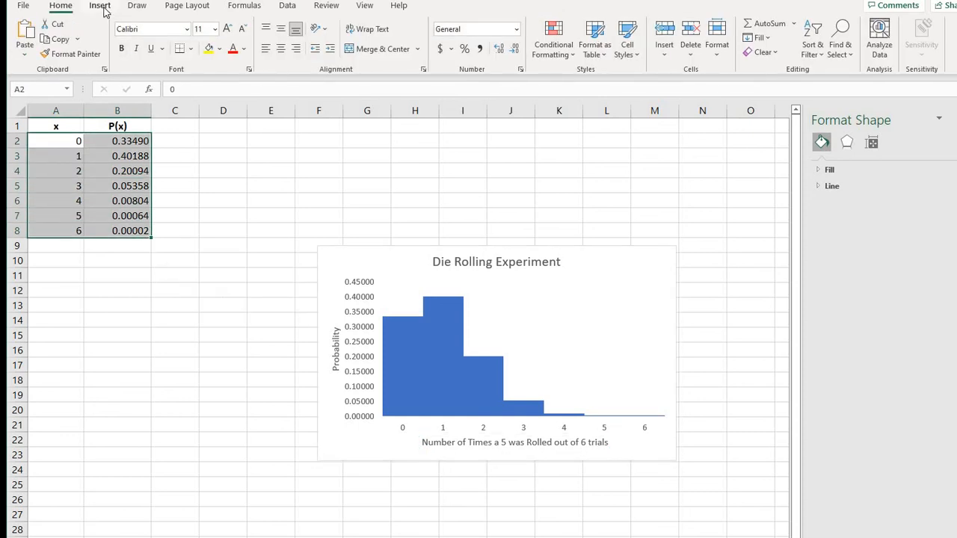
left_click(98, 6)
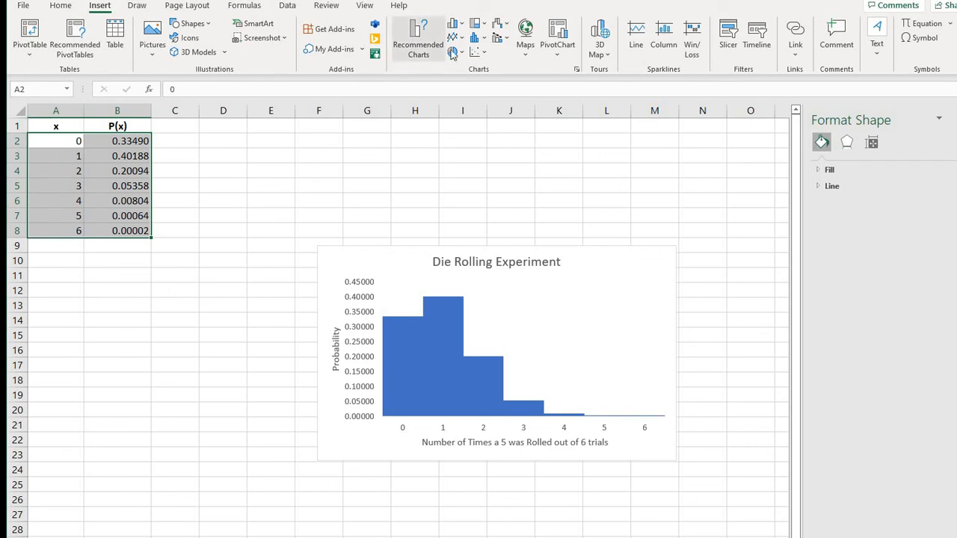
left_click(478, 36)
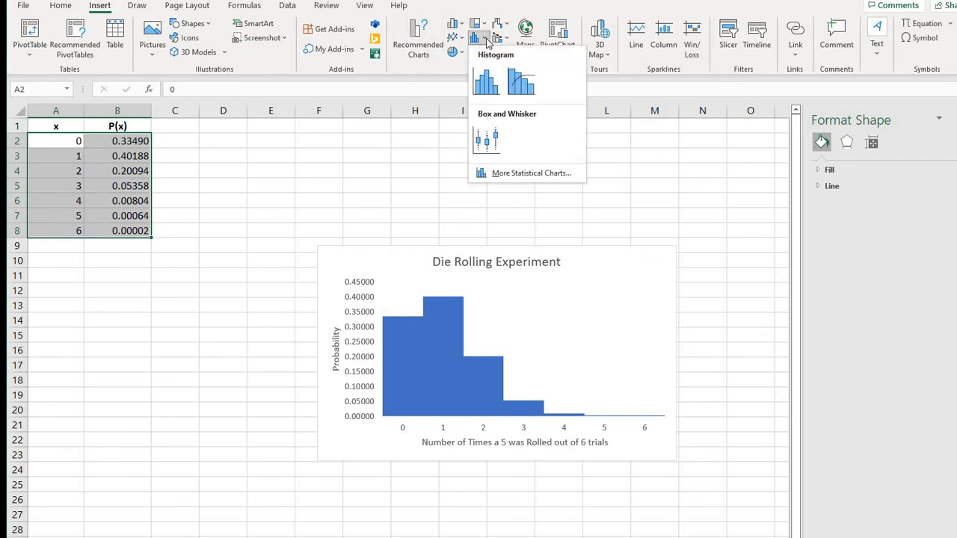
mouse_move(514, 176)
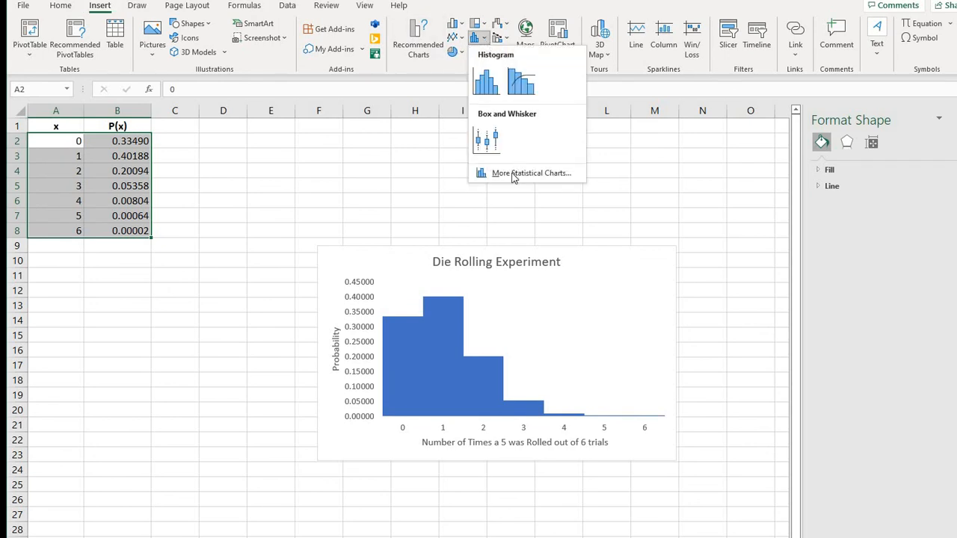
left_click(532, 174)
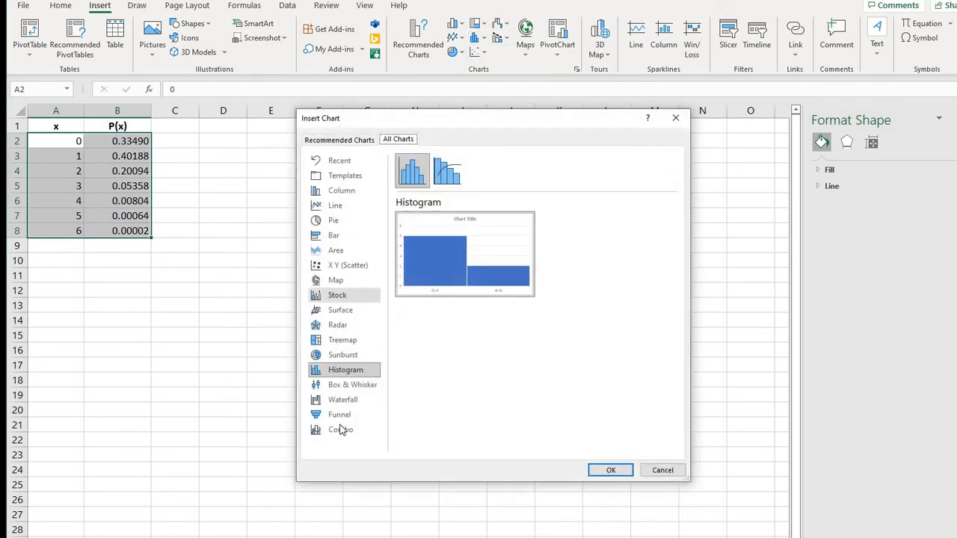
mouse_move(676, 118)
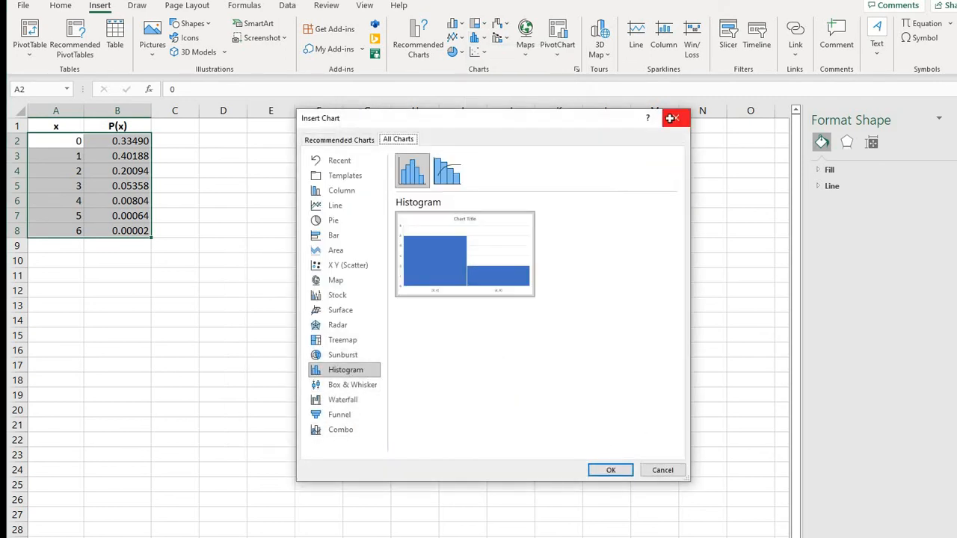
left_click(610, 469)
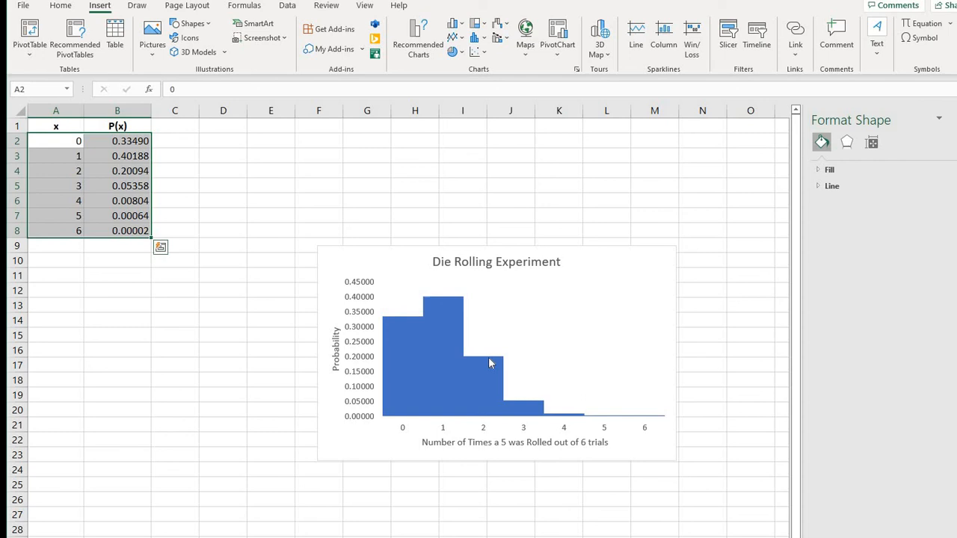
mouse_move(443, 282)
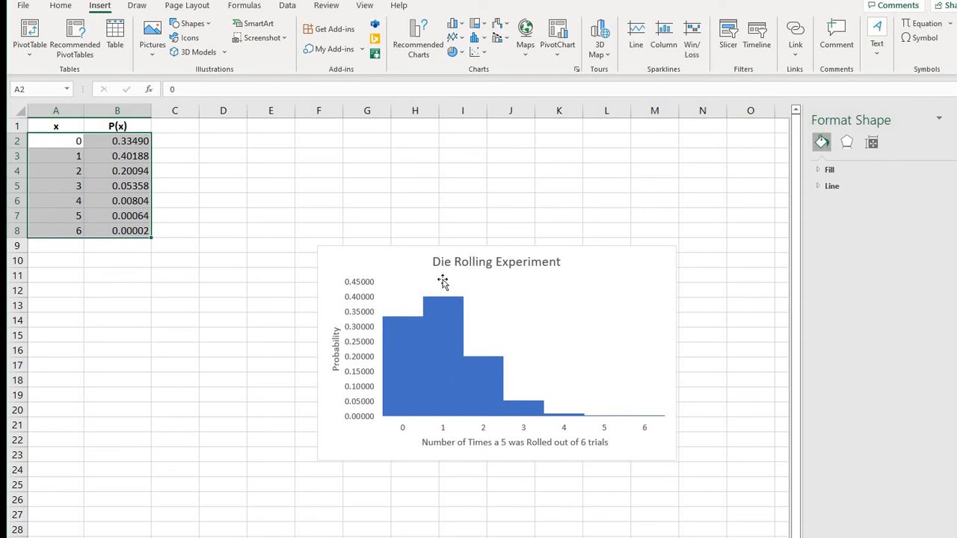
mouse_move(553, 302)
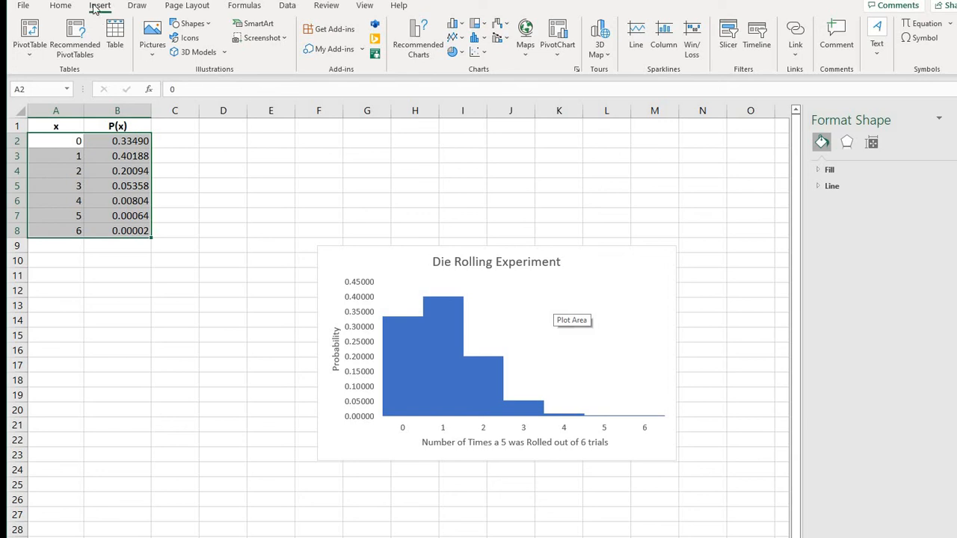
mouse_move(574, 160)
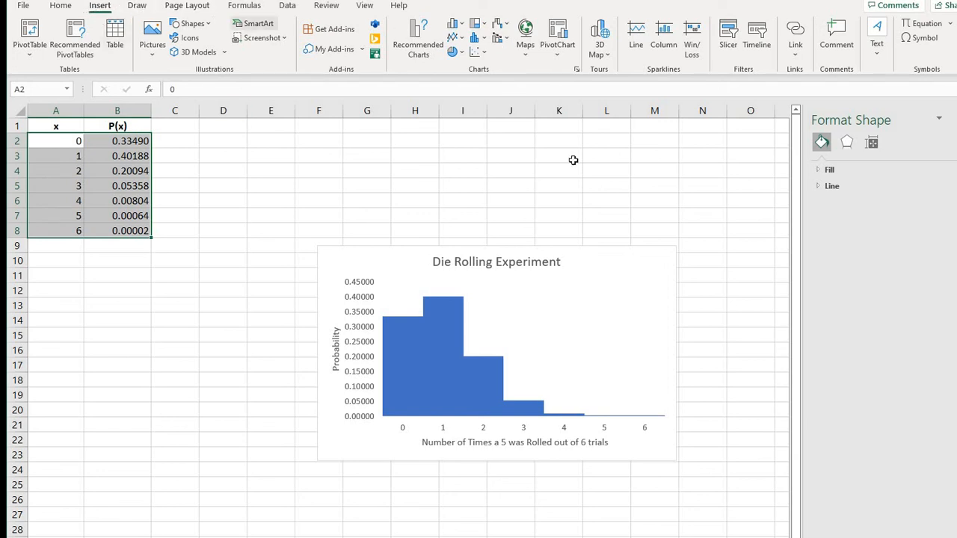
mouse_move(650, 227)
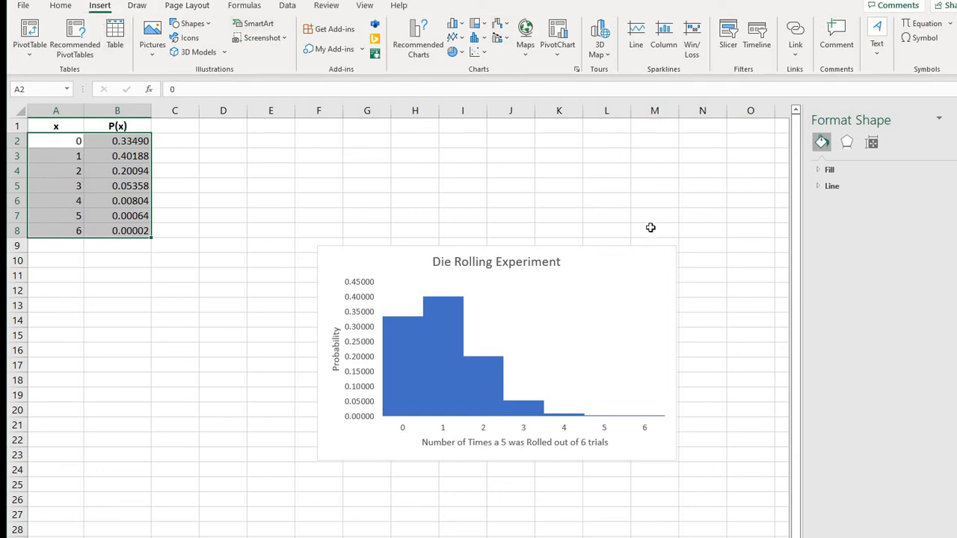